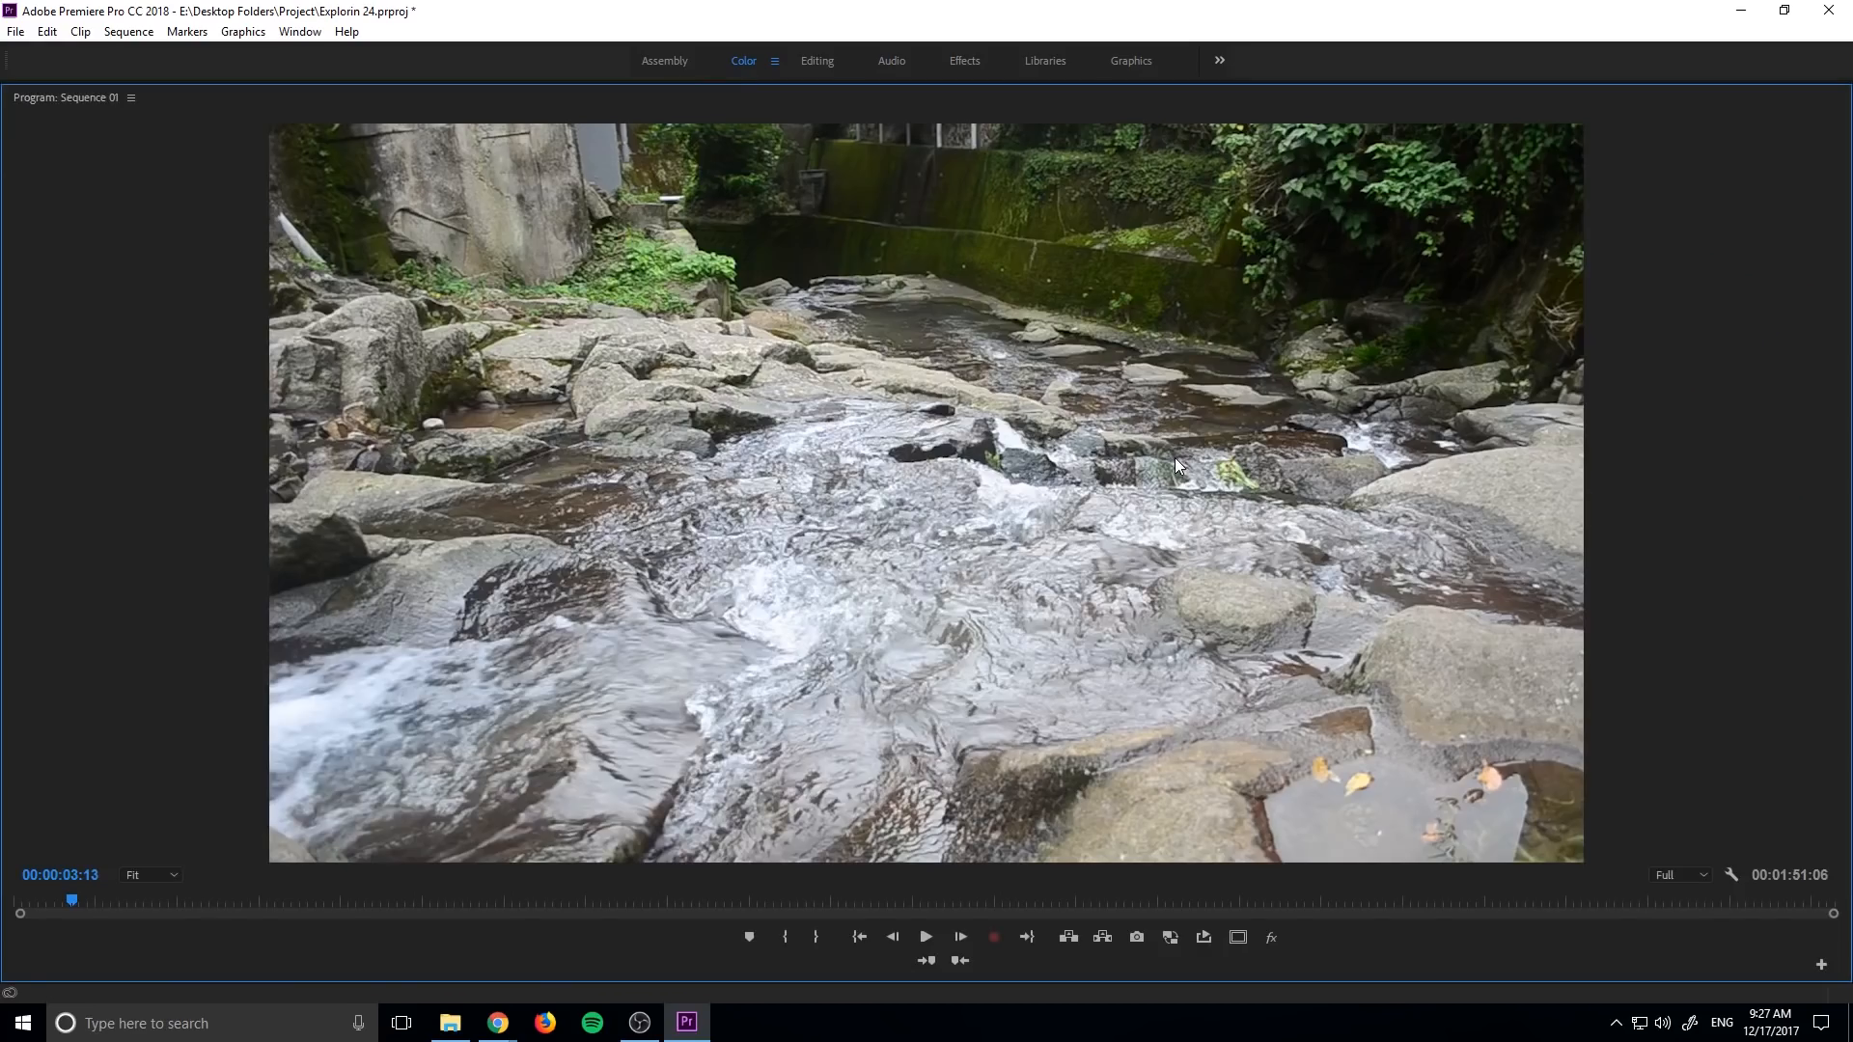
Leave full-screen and preview the first Clock Wipe between DSC_0527 and DSC_0303
{"action": "left_click", "coordinate": [925, 937]}
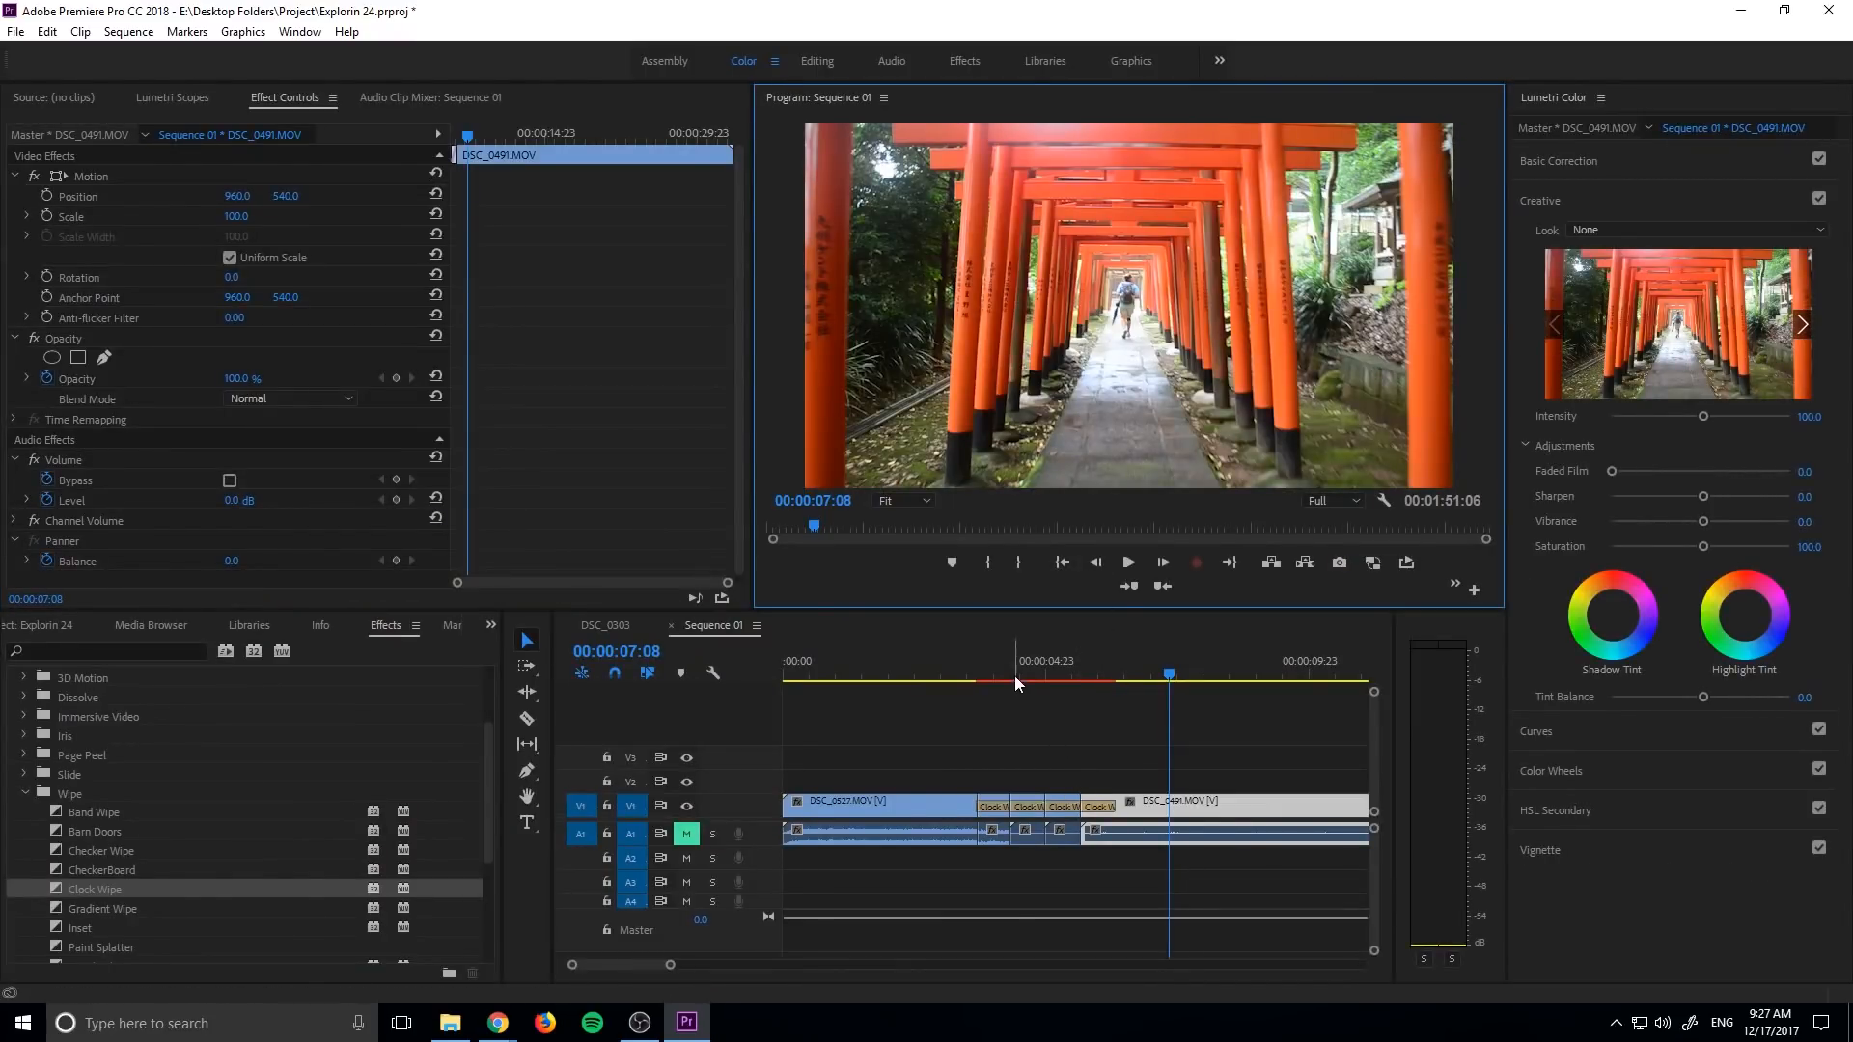
{"action": "left_click", "coordinate": [975, 679]}
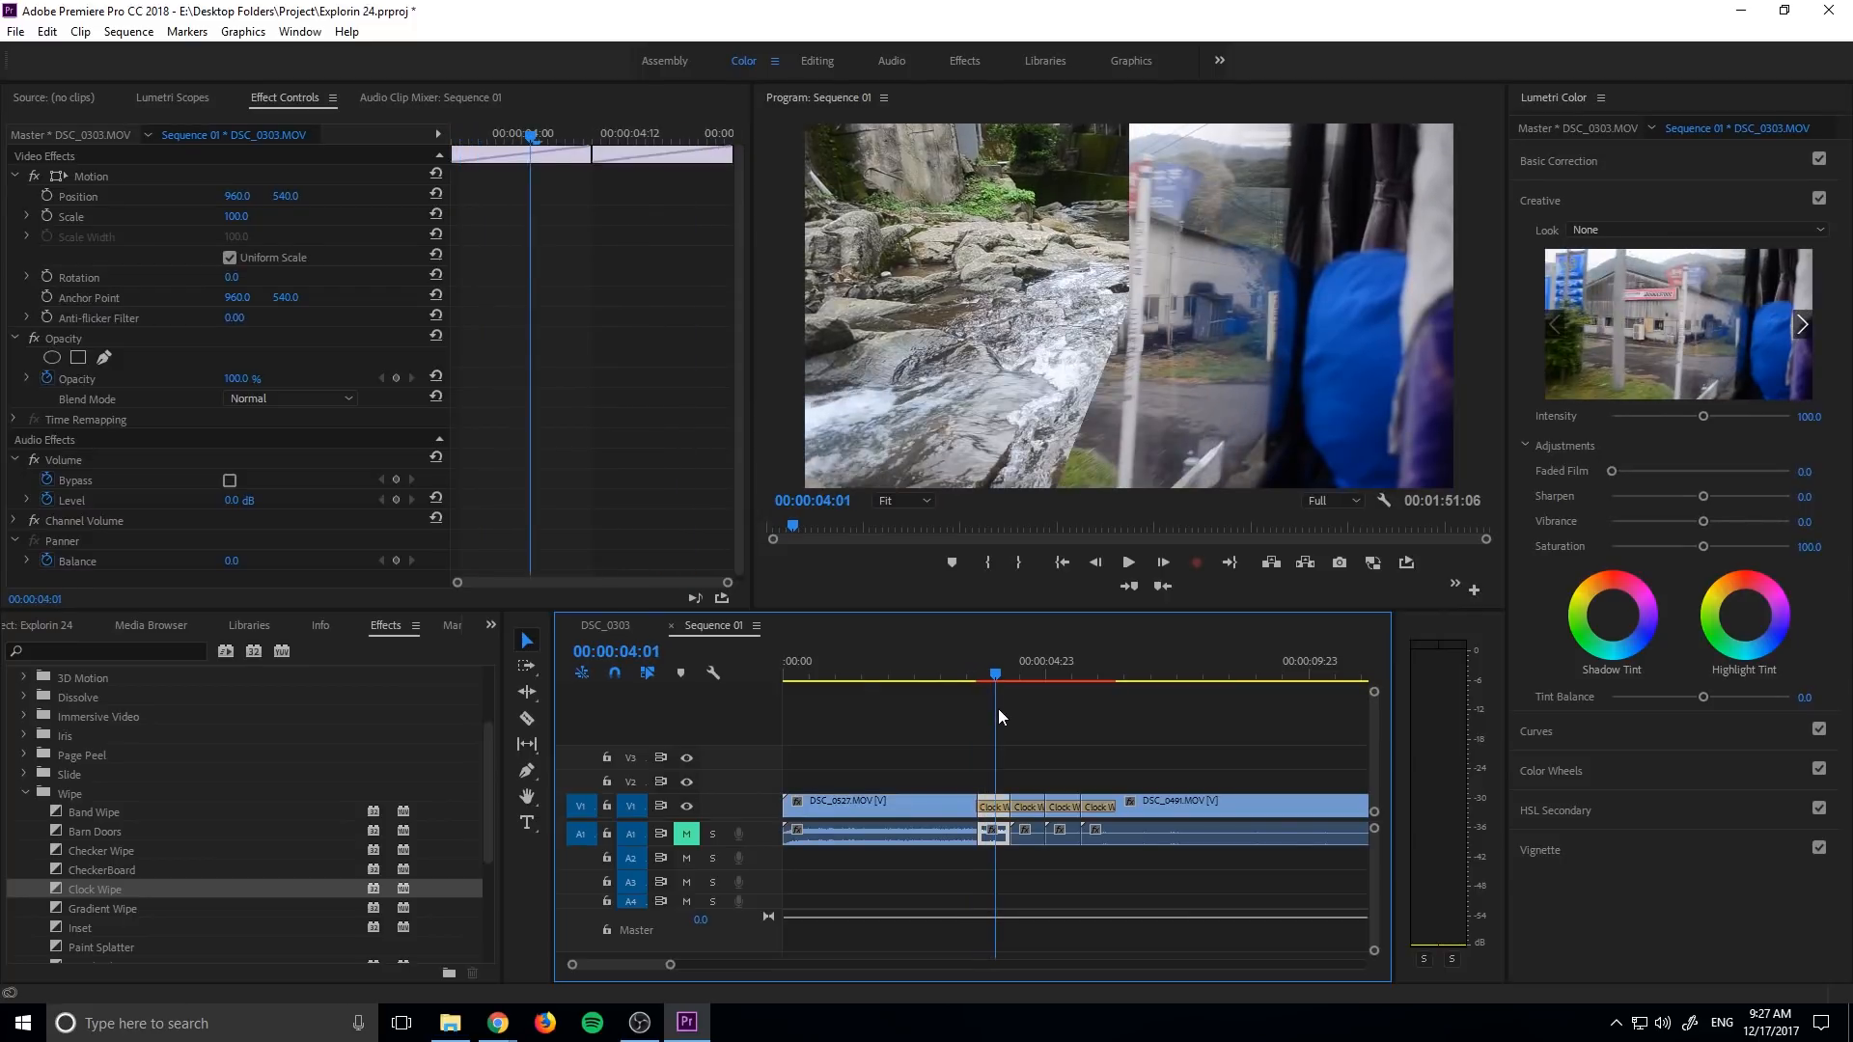
{"action": "left_click", "coordinate": [1041, 673]}
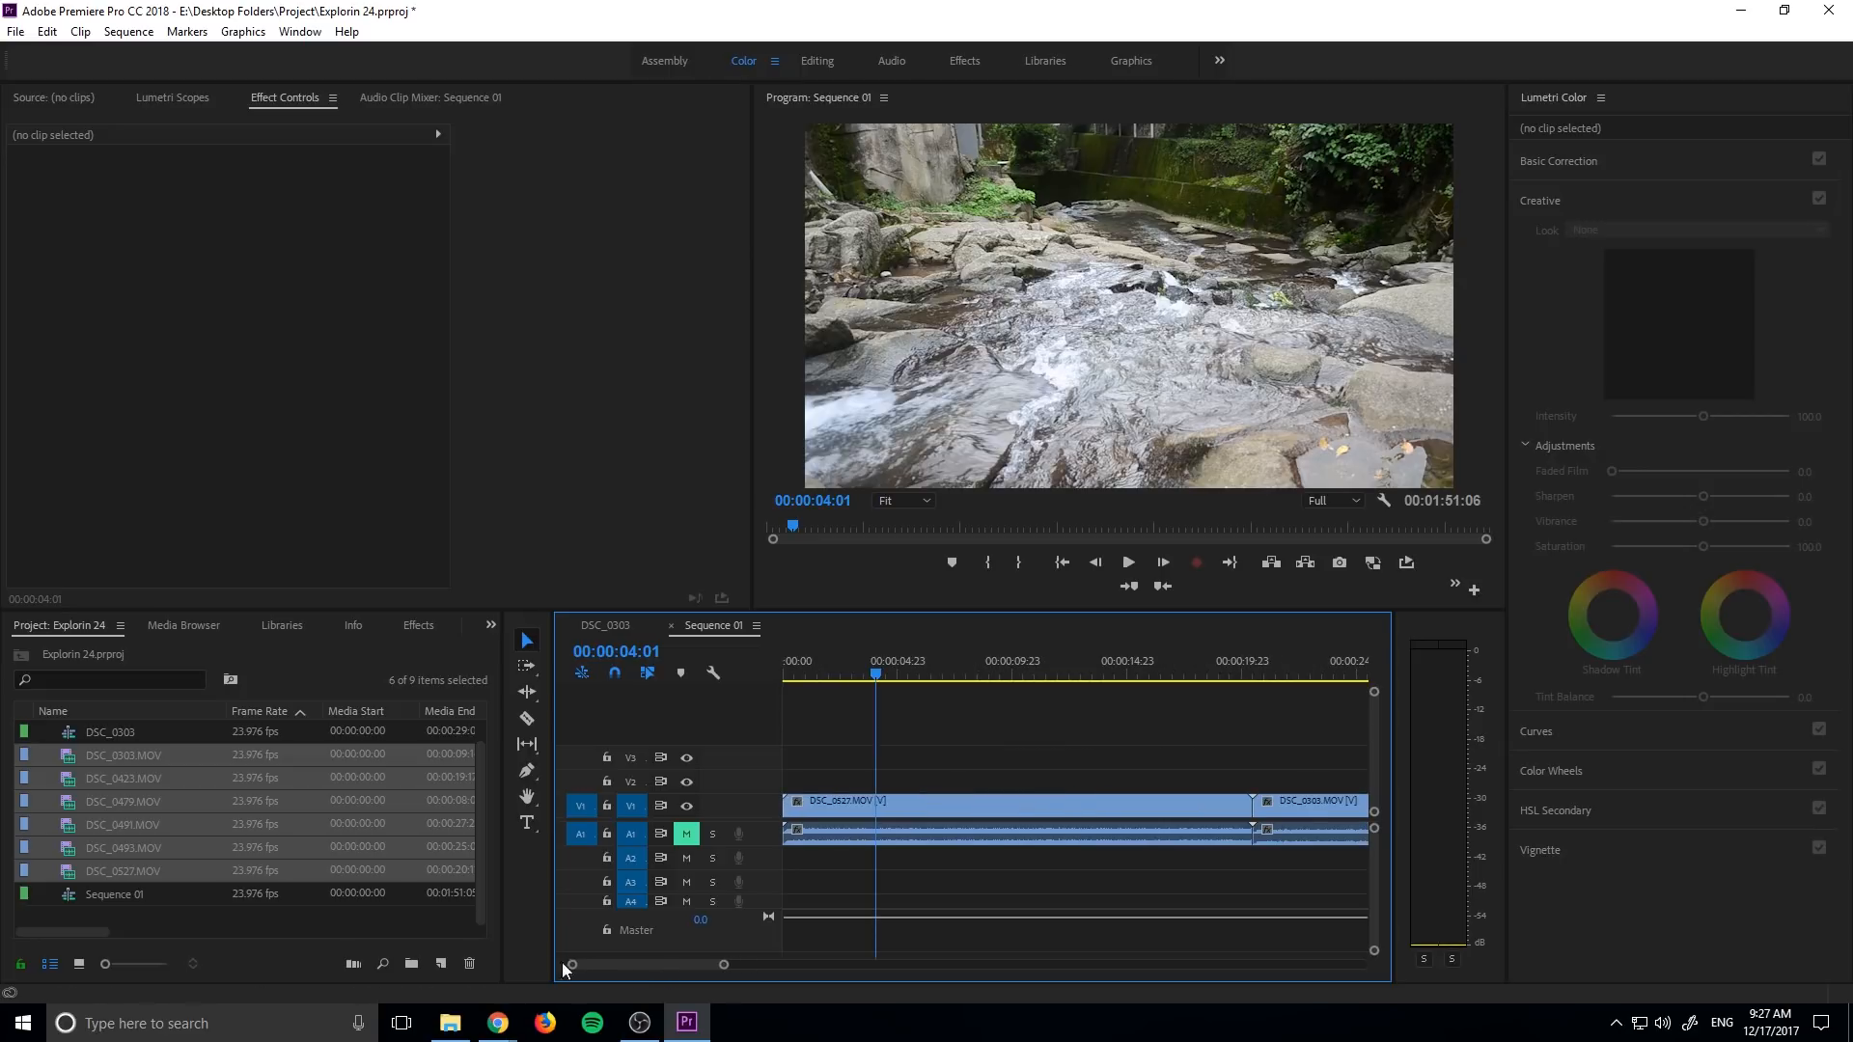
Drag Clock Wipe from the Effects panel onto the DSC_0527–DSC_0303 cut
{"action": "left_click", "coordinate": [1005, 801]}
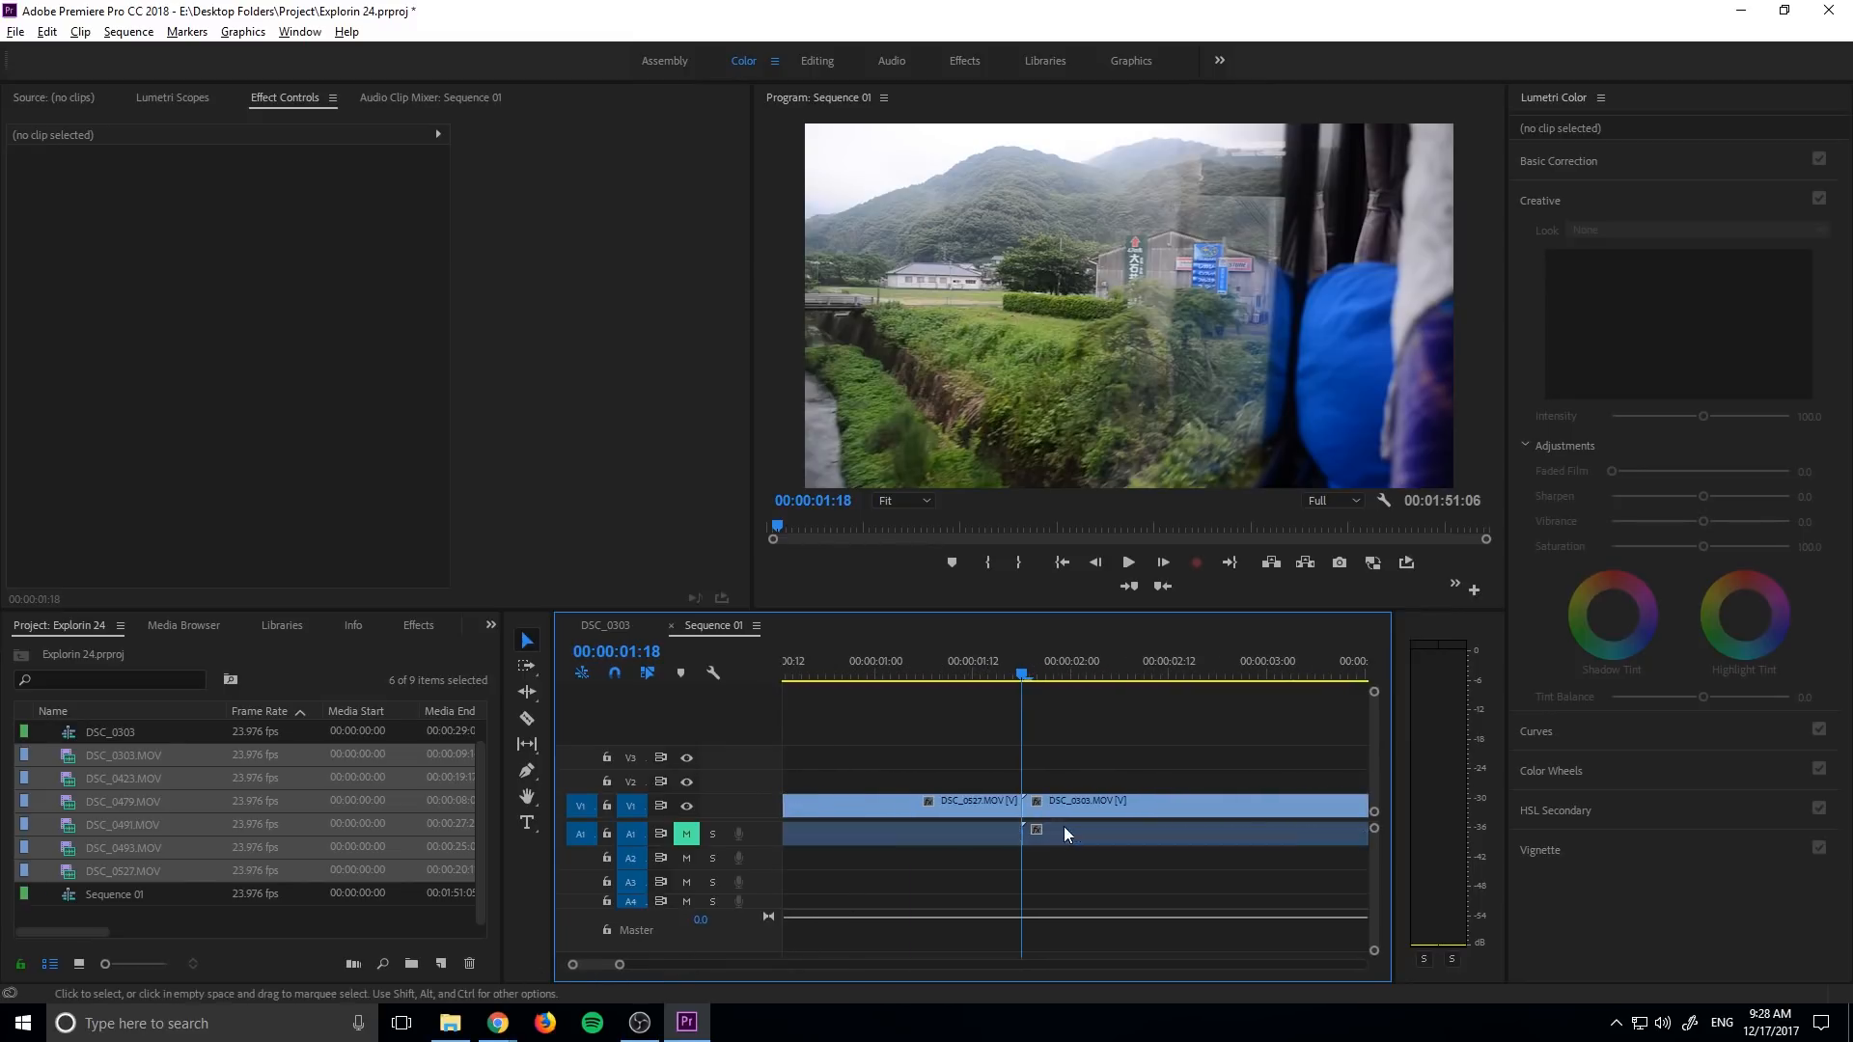
{"action": "left_click", "coordinate": [417, 625]}
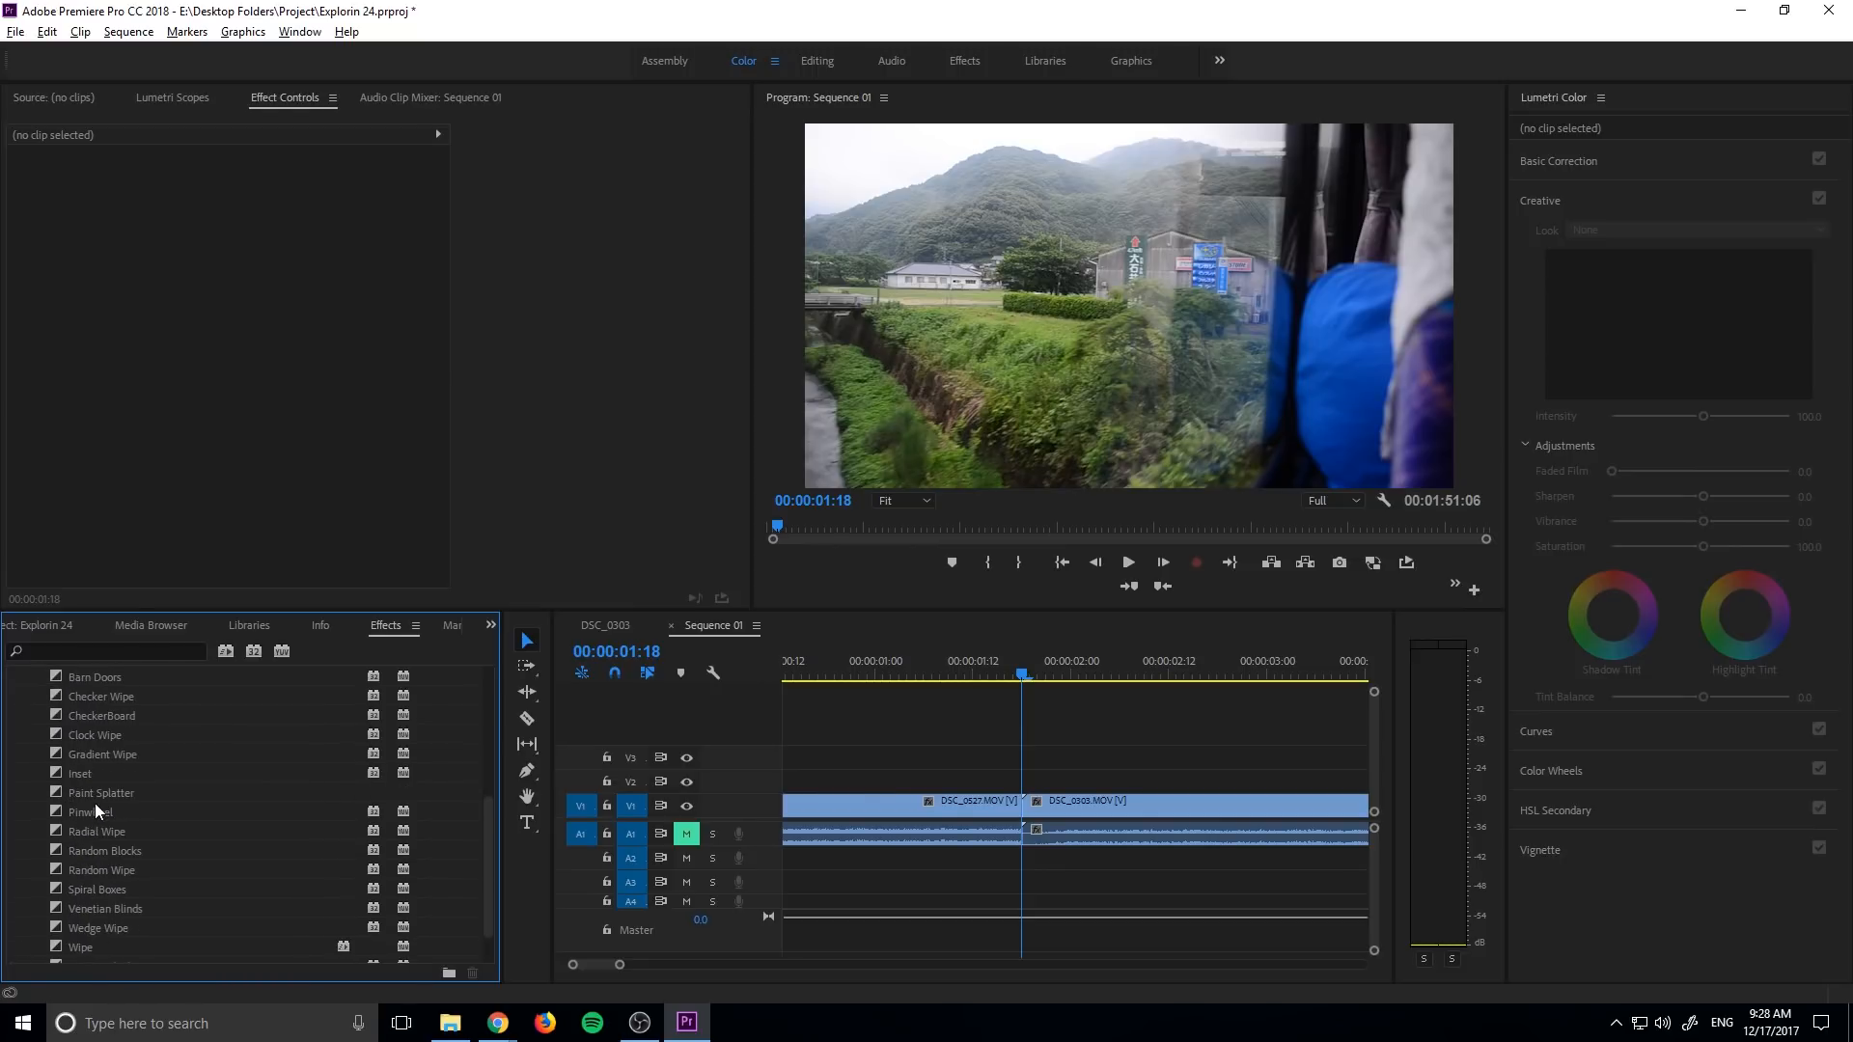
{"action": "left_click", "coordinate": [104, 753]}
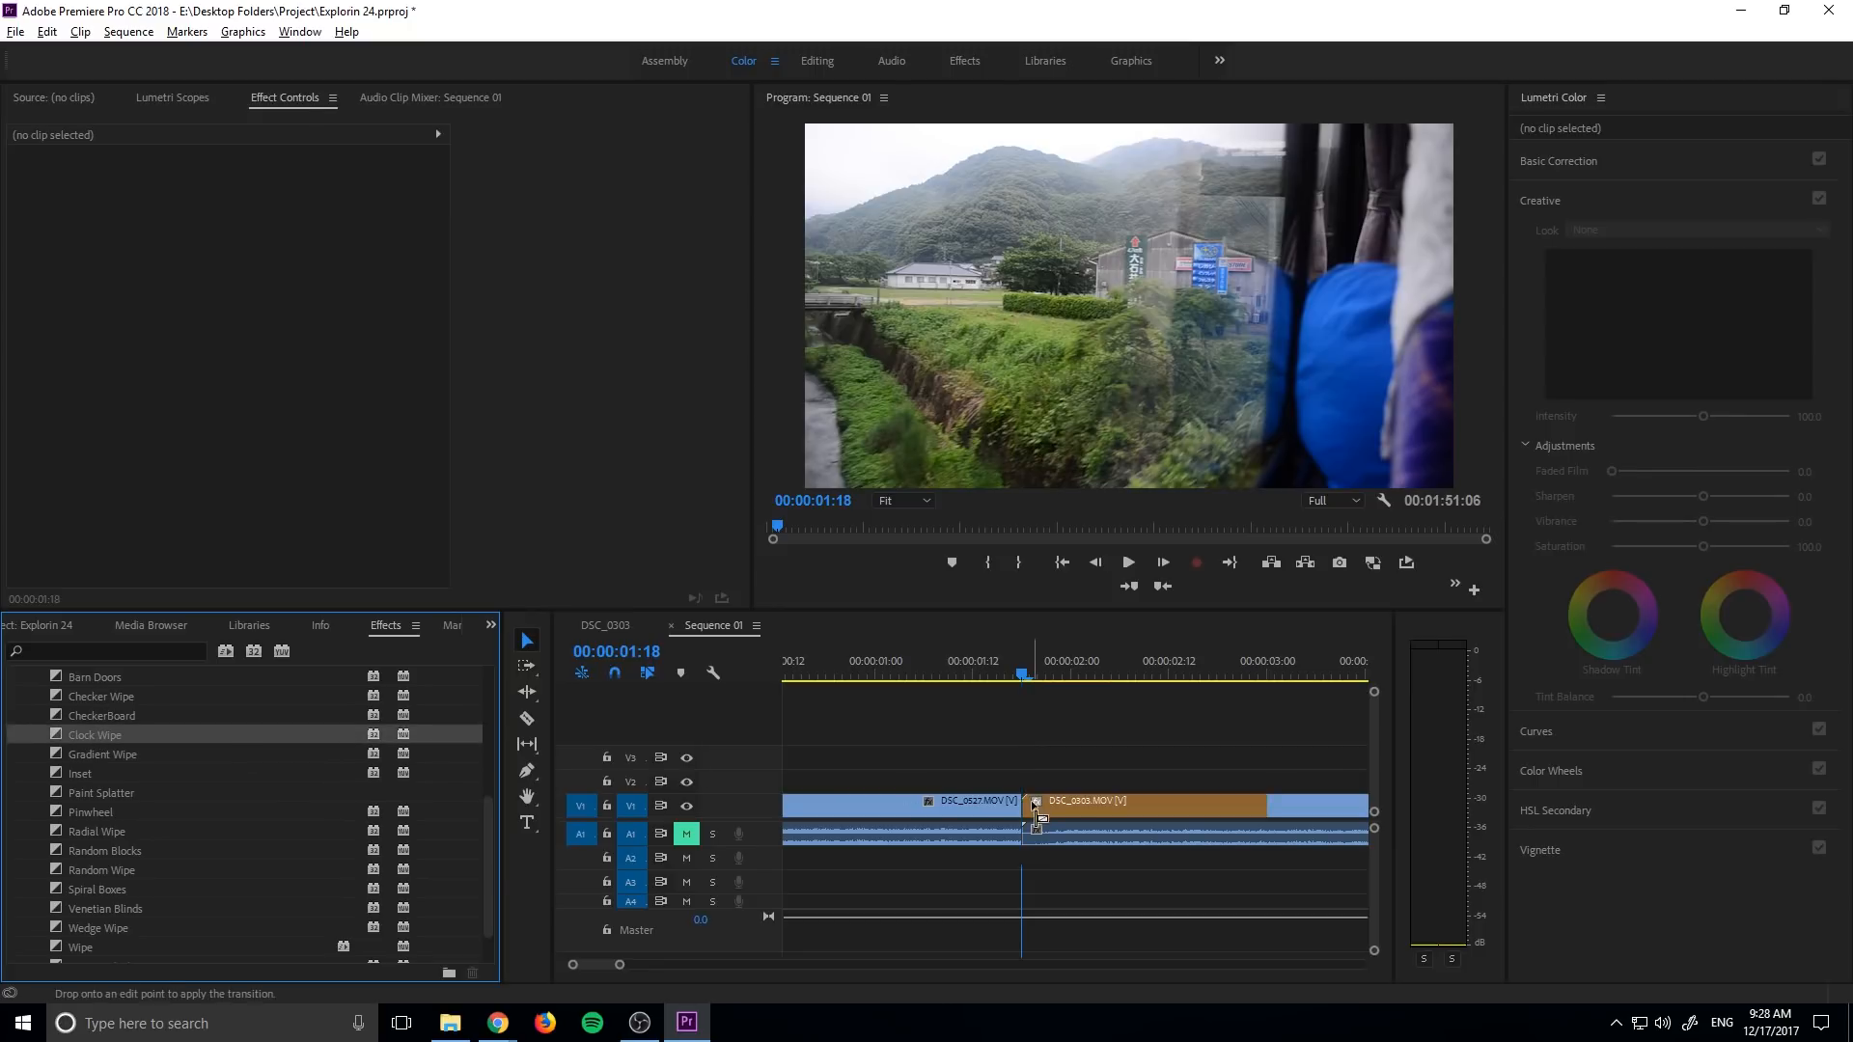
{"action": "left_click_drag", "start_coordinate": [94, 734], "coordinate": [1034, 805]}
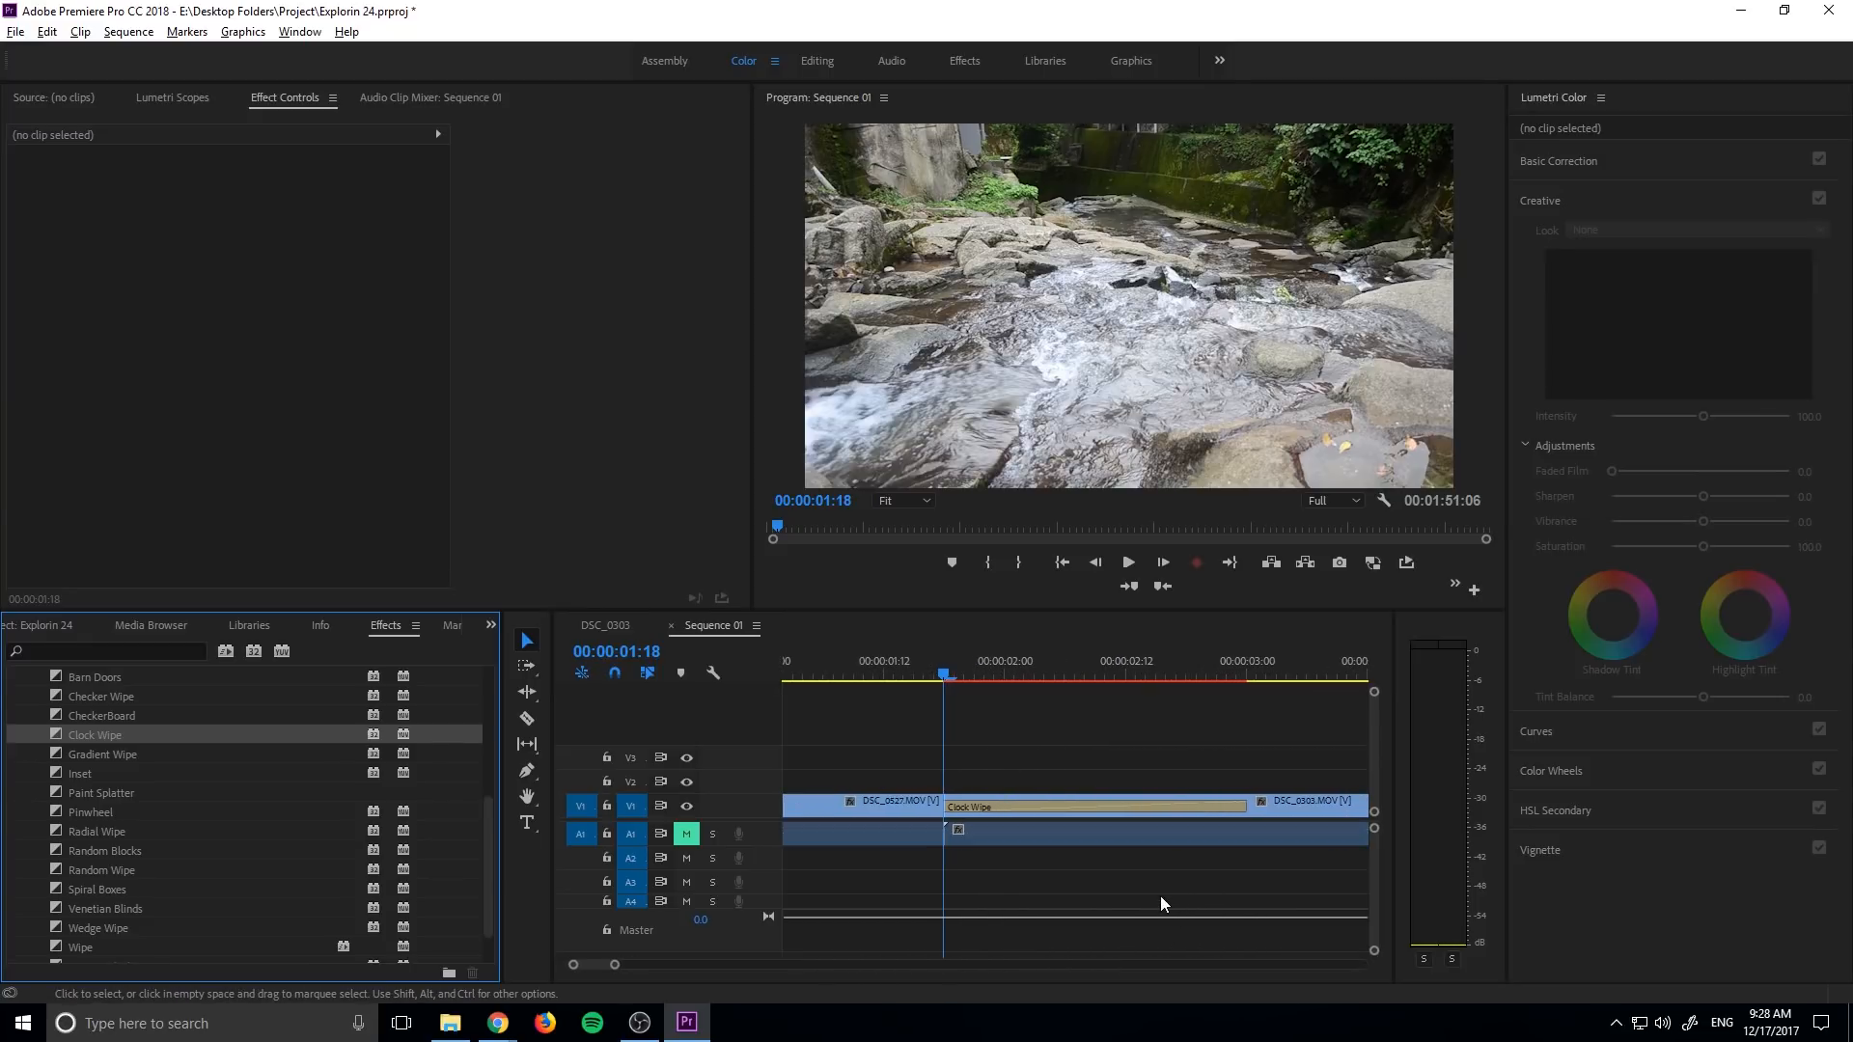
Inspect the 17-frame Clock Wipe and move the playhead to its out point, 00:00:02:11
{"action": "left_click", "coordinate": [1088, 807]}
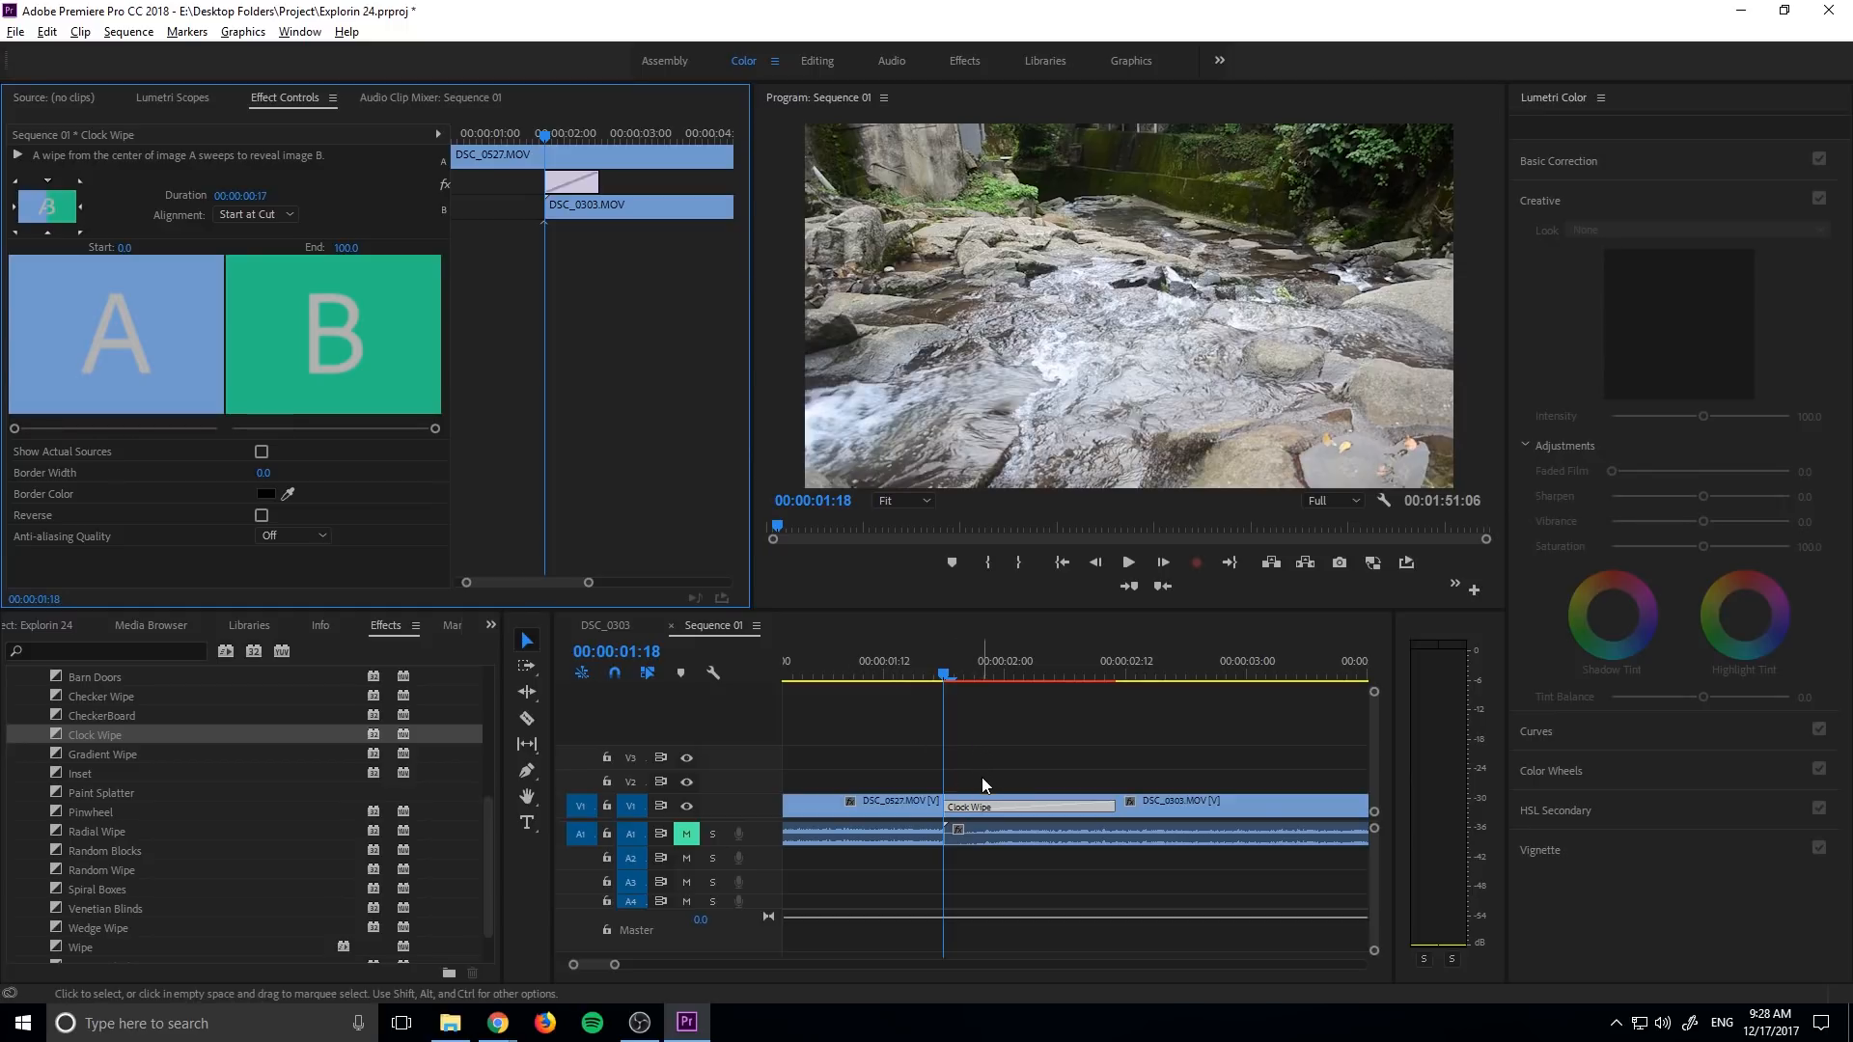
{"action": "mouse_move", "coordinate": [898, 765]}
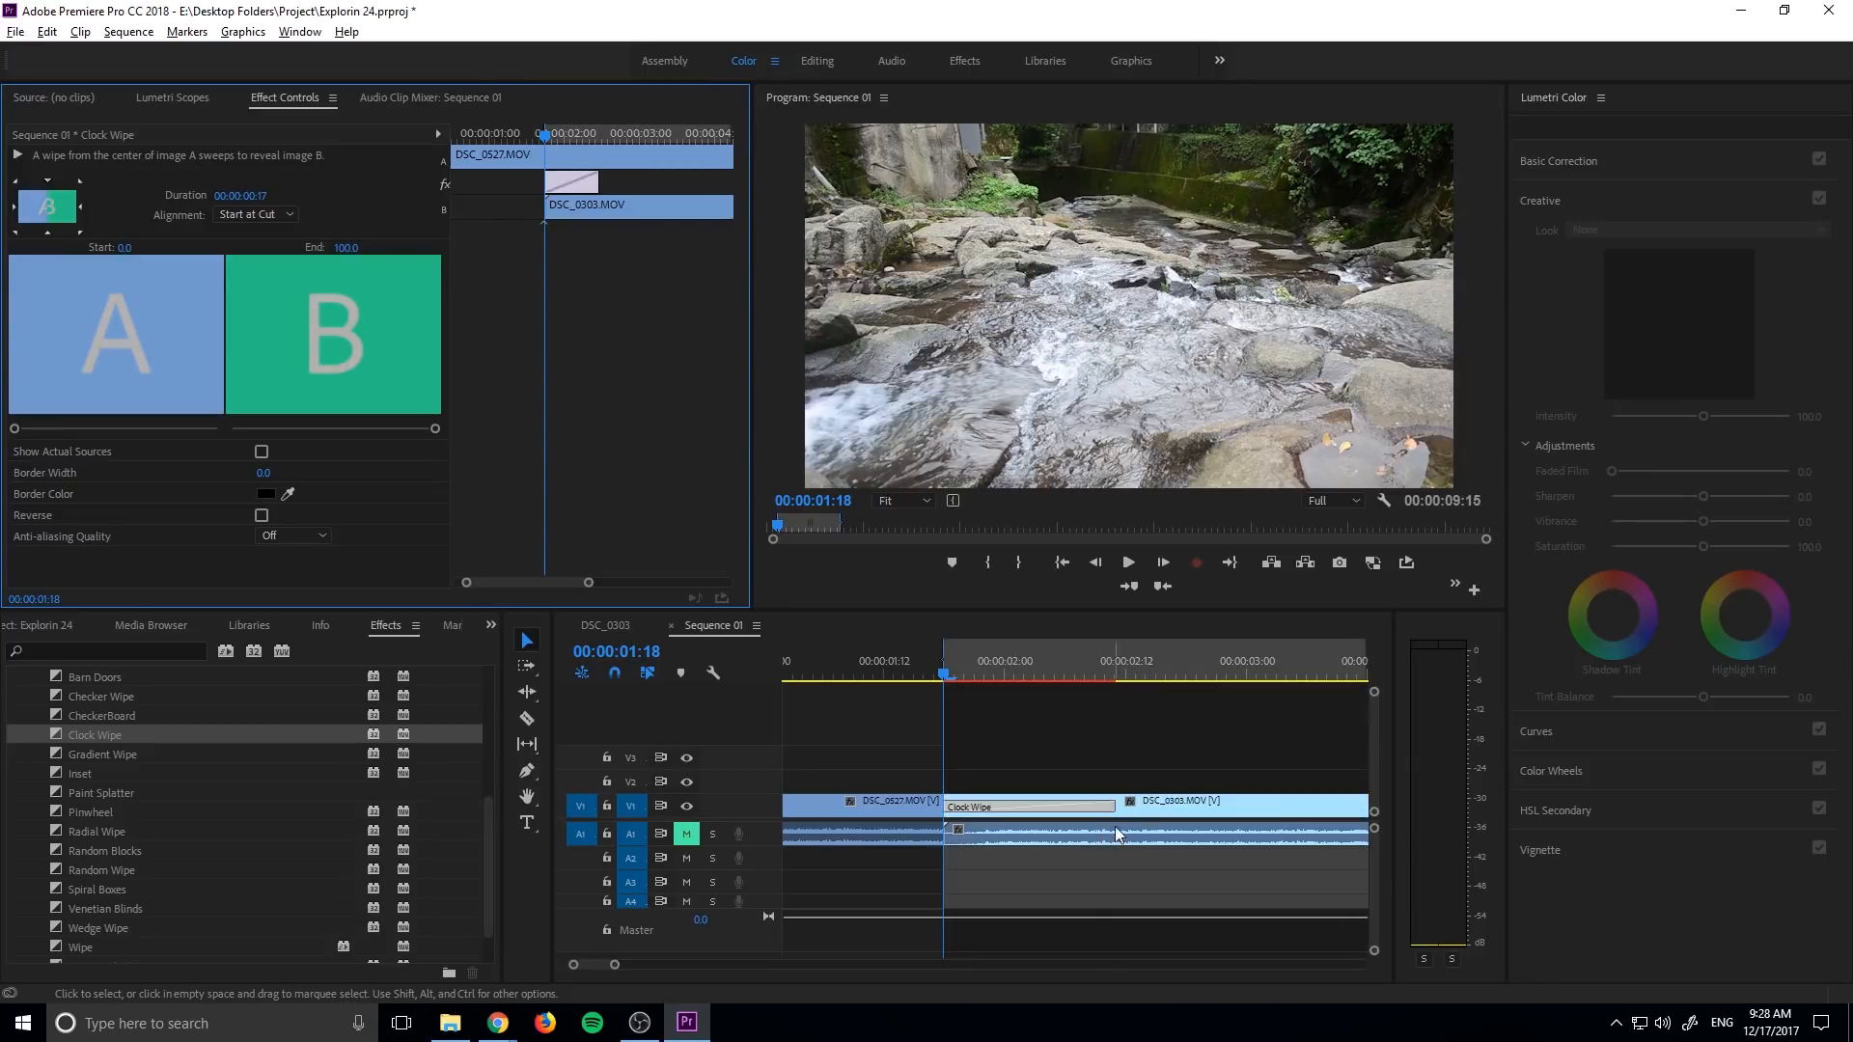
{"action": "right_click", "coordinate": [1116, 833]}
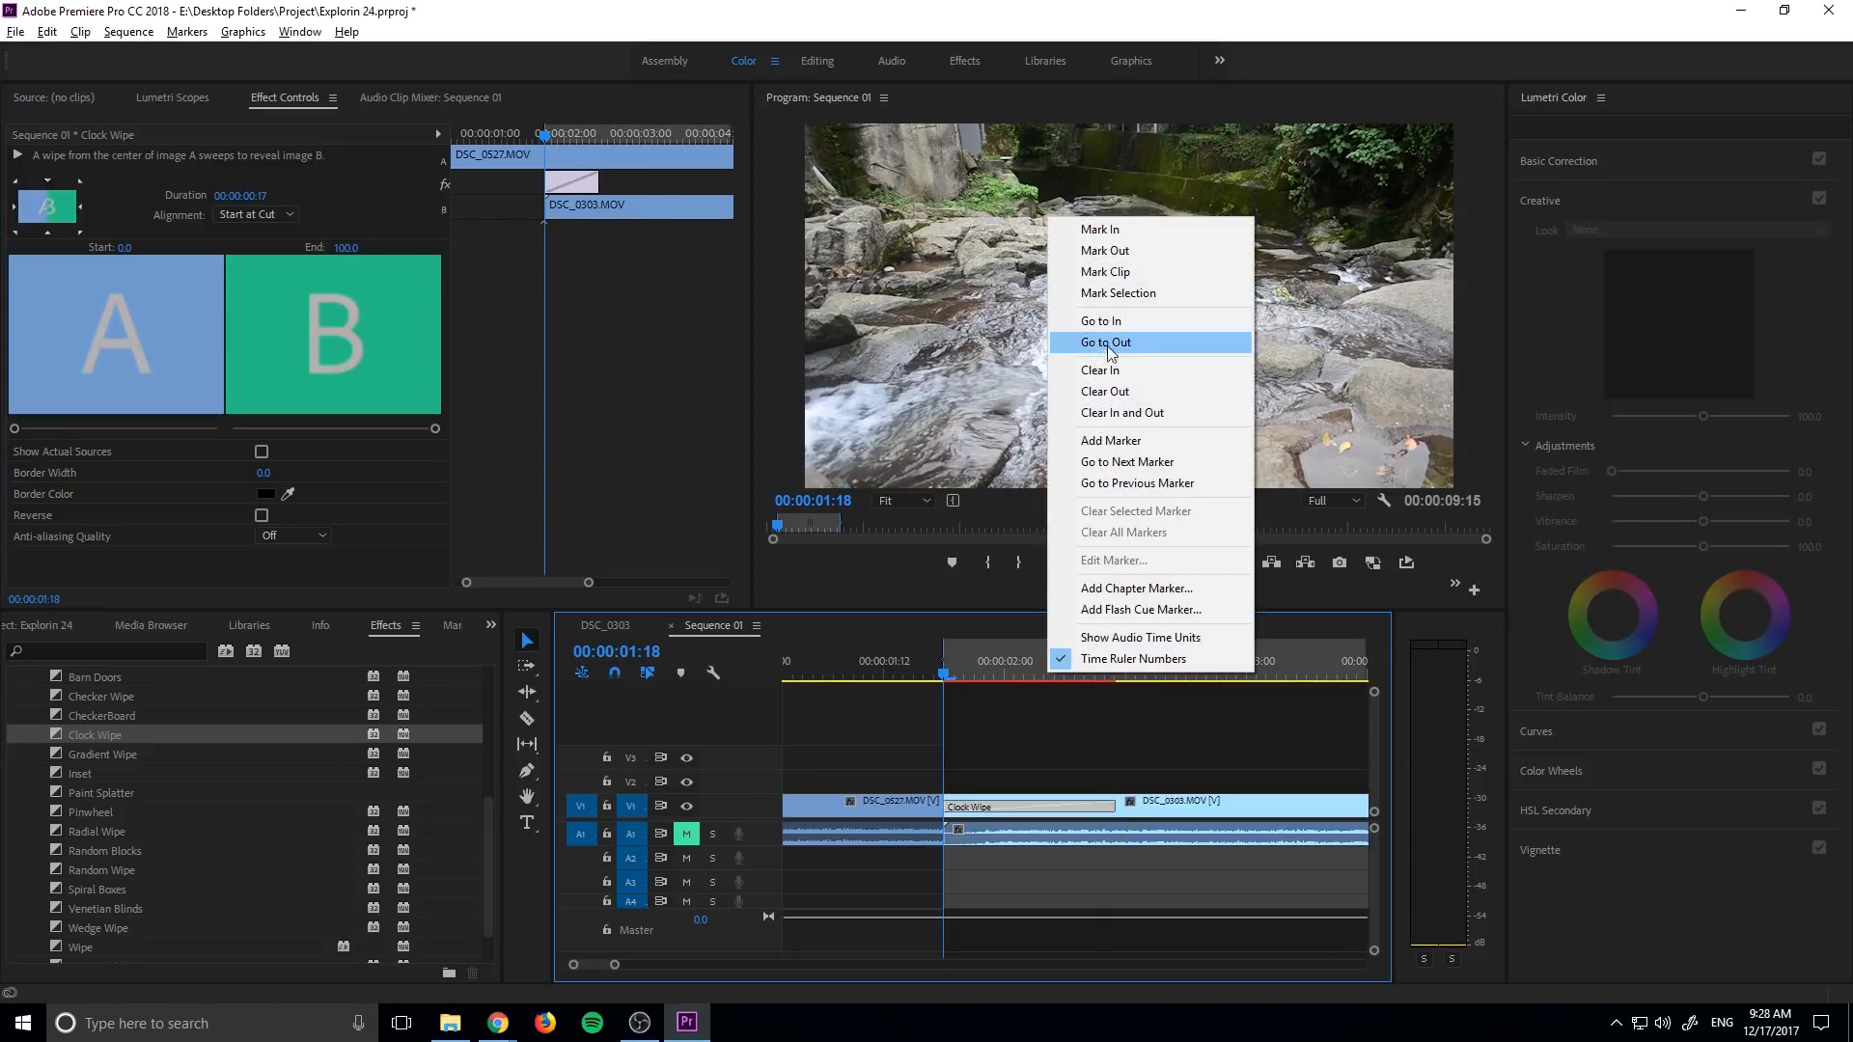
{"action": "left_click", "coordinate": [1102, 342]}
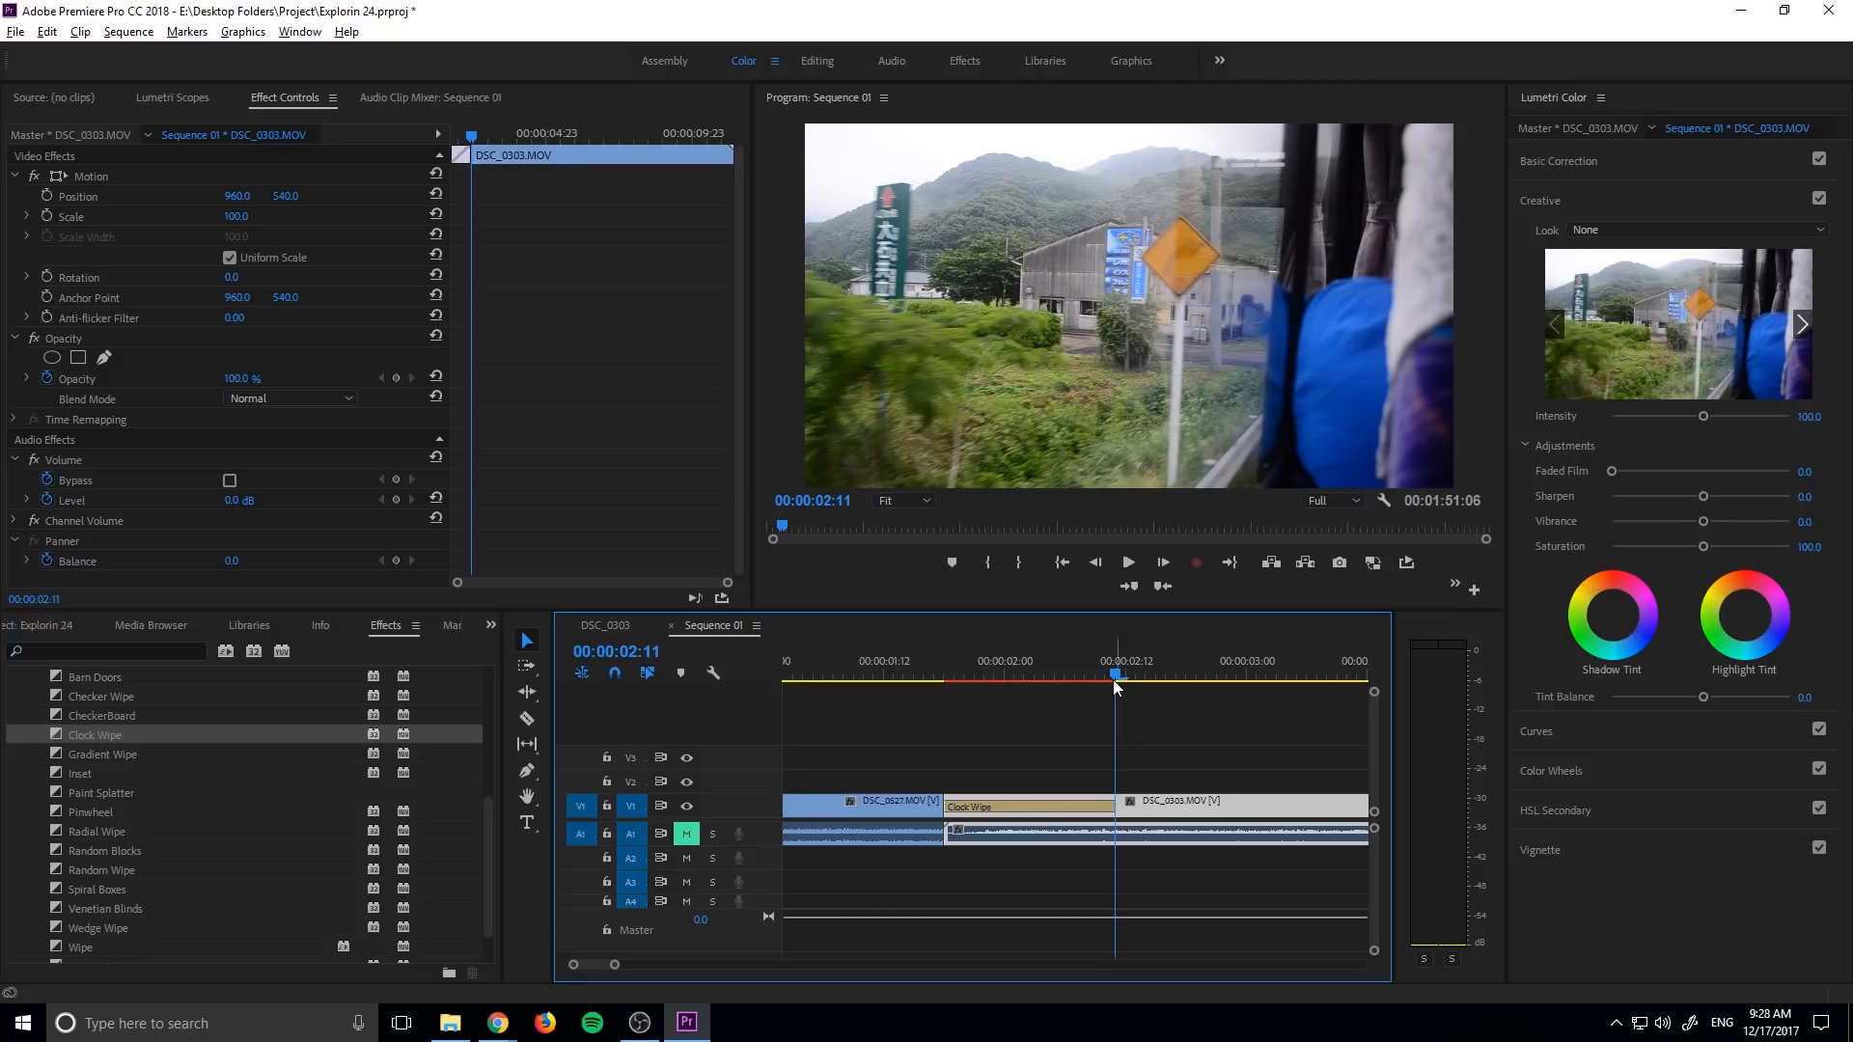
Add 17-frame Clock Wipes at the remaining cuts through DSC_0493 and clear the out point
{"action": "left_click", "coordinate": [1242, 806]}
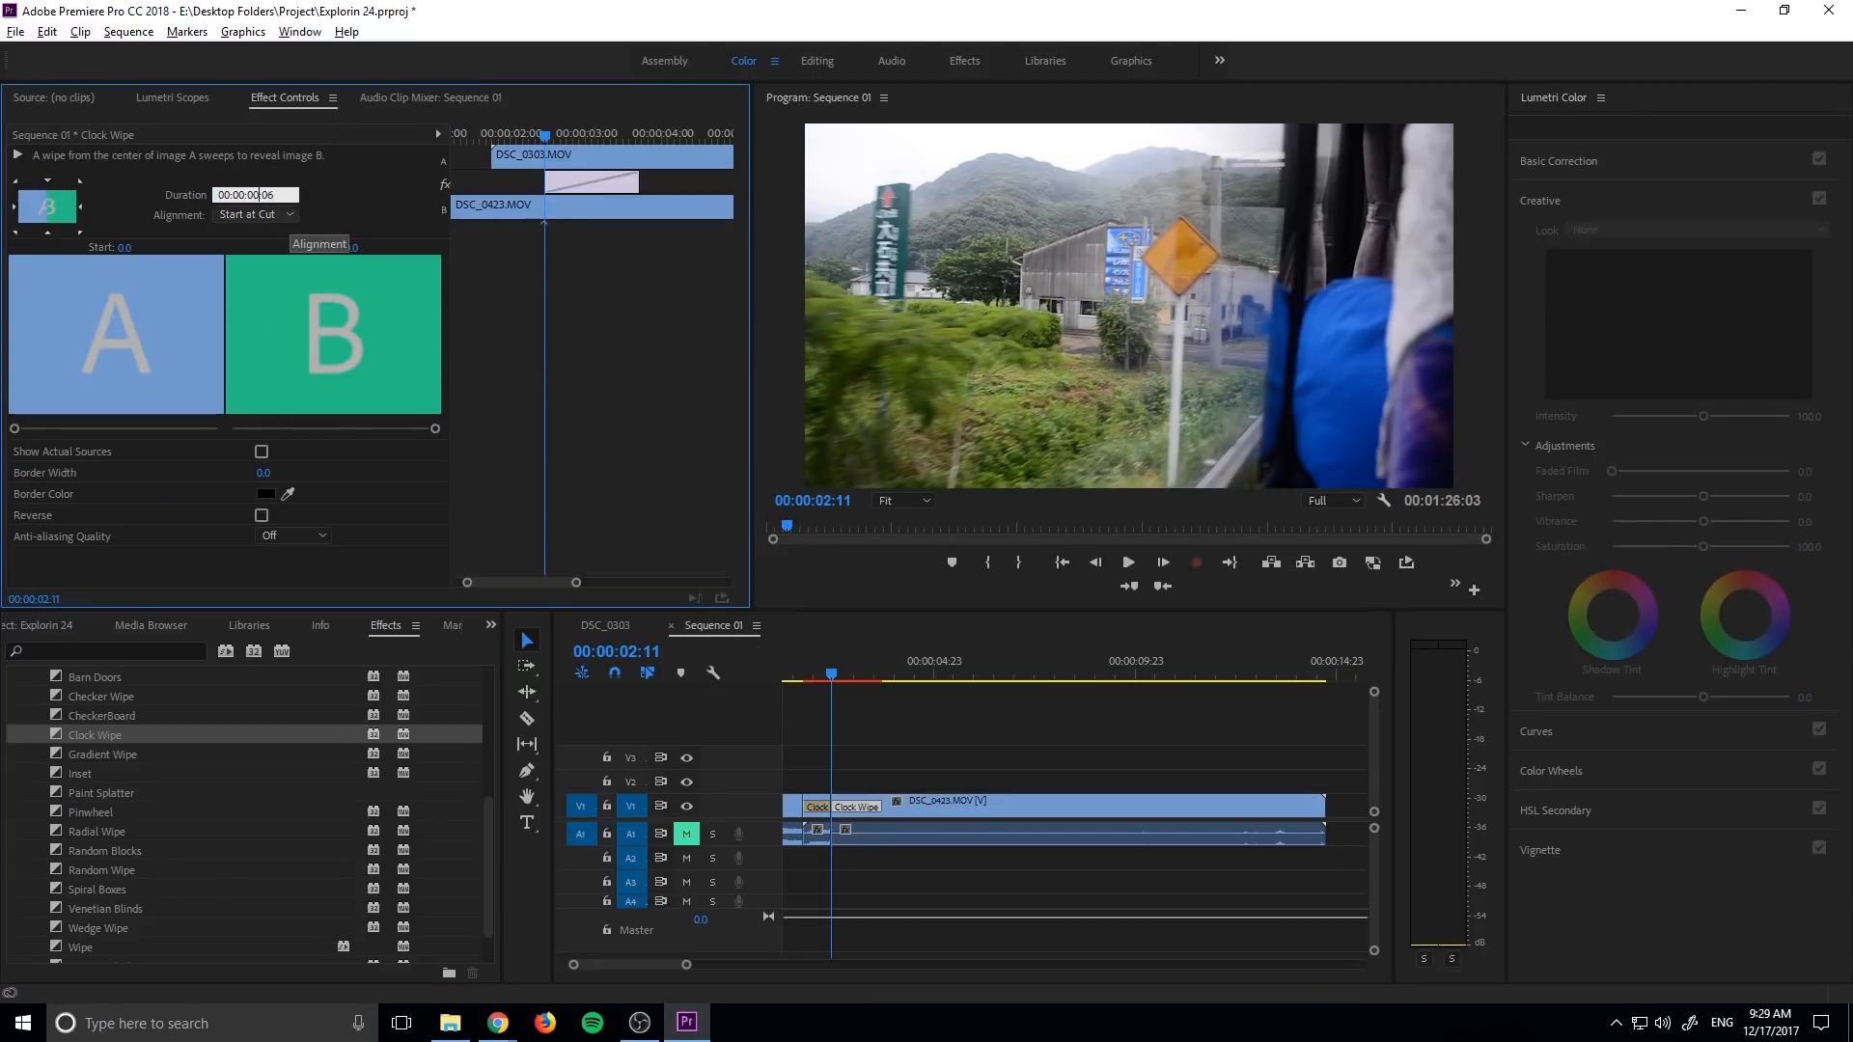
{"action": "left_click", "coordinate": [254, 194]}
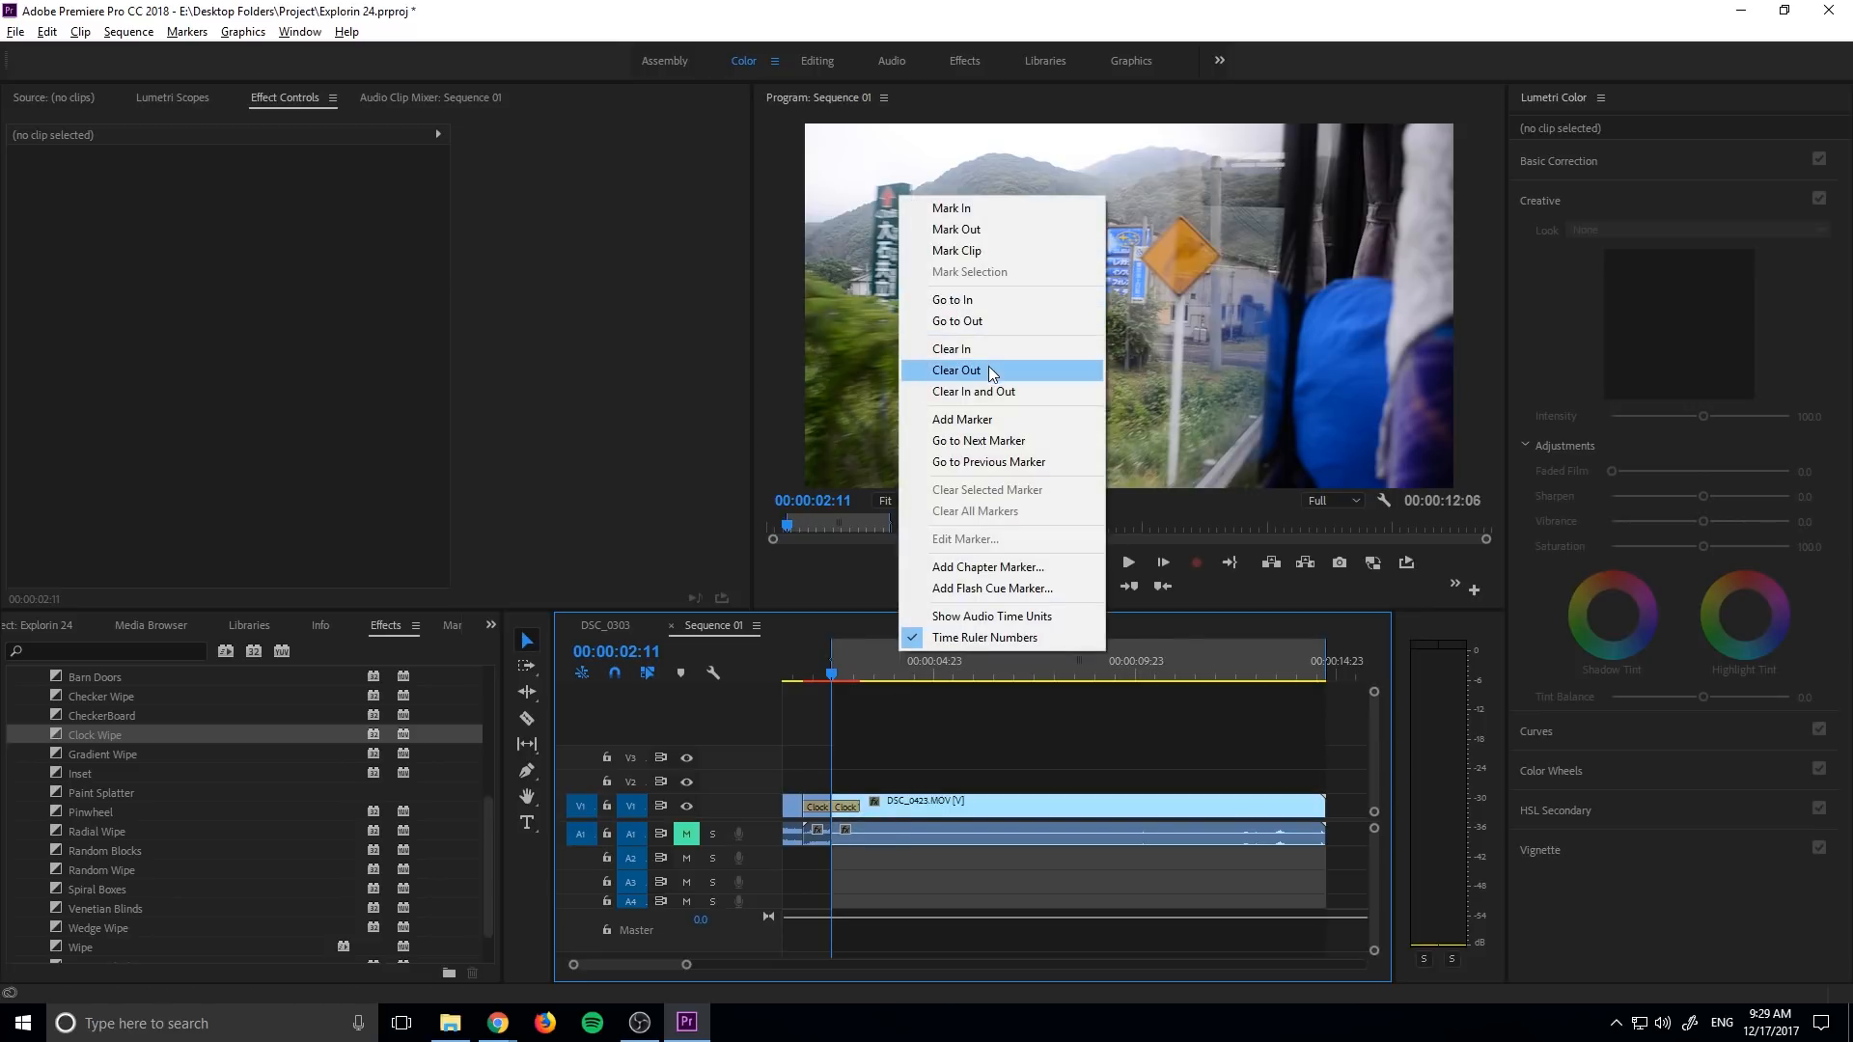
{"action": "left_click", "coordinate": [956, 370]}
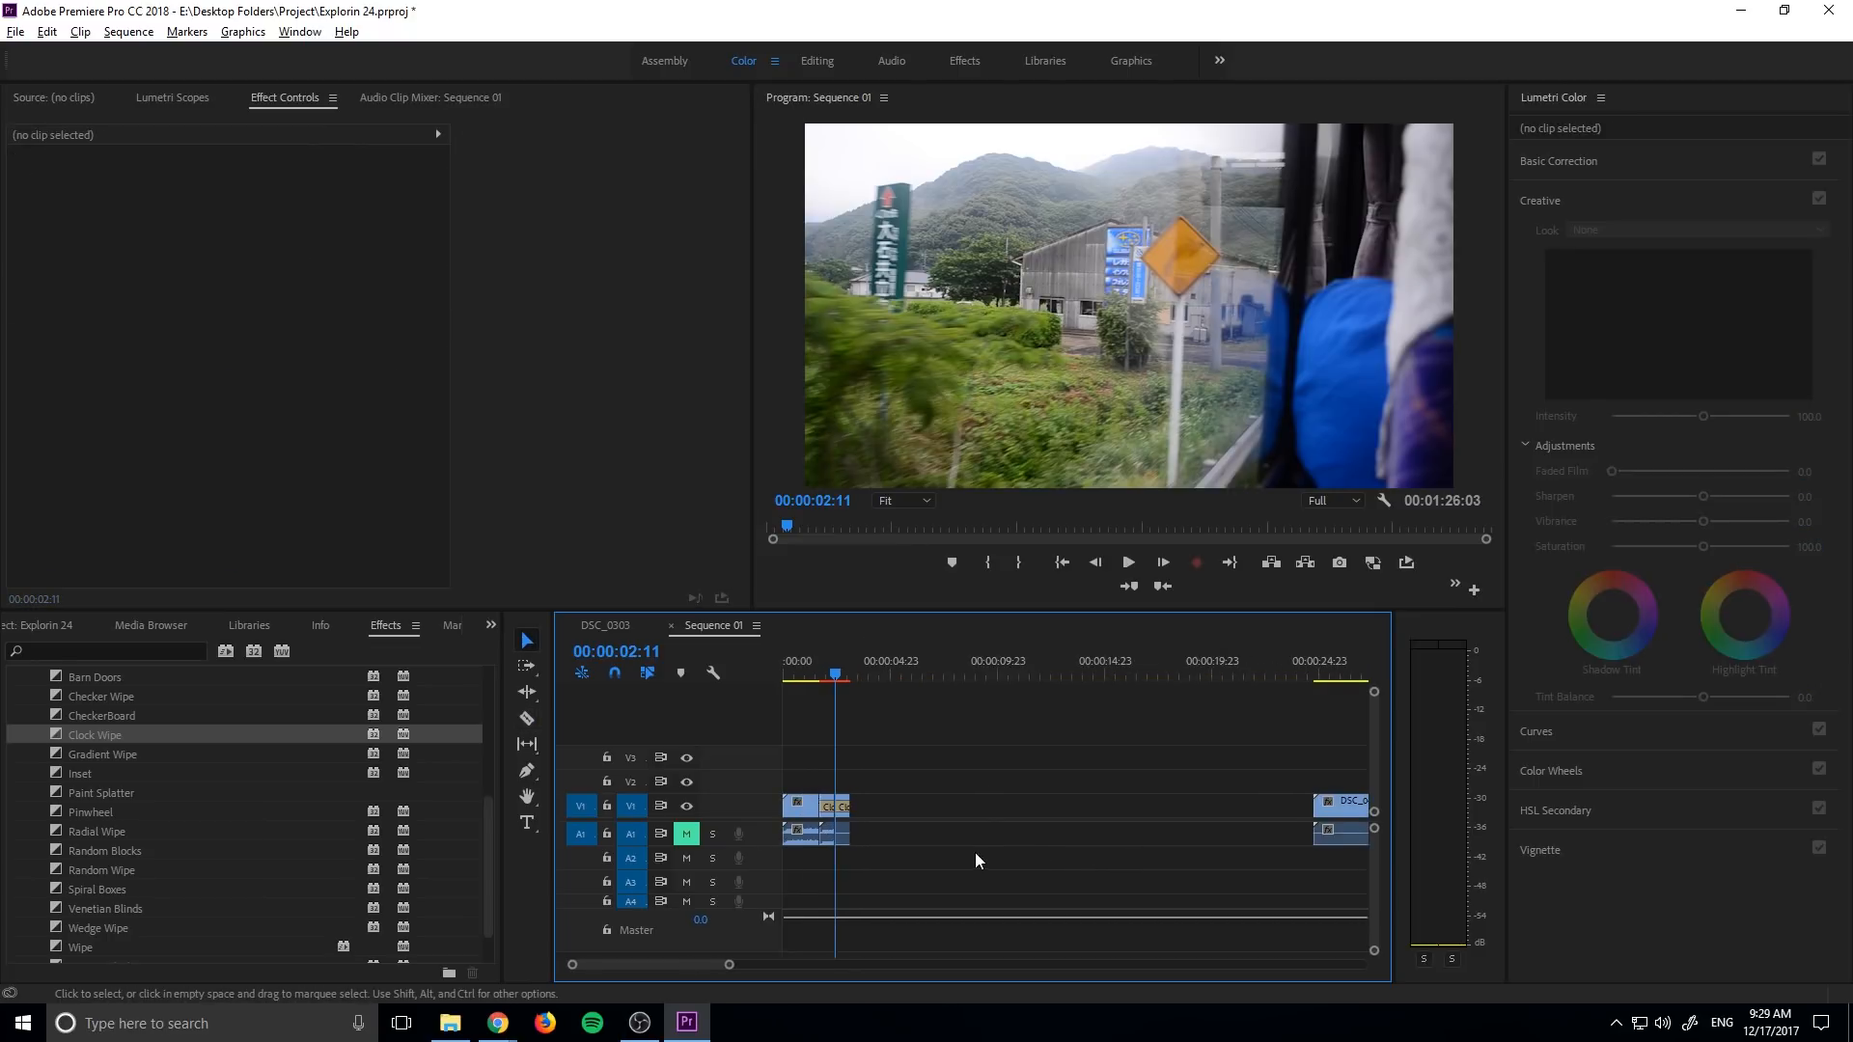
{"action": "left_click", "coordinate": [816, 805]}
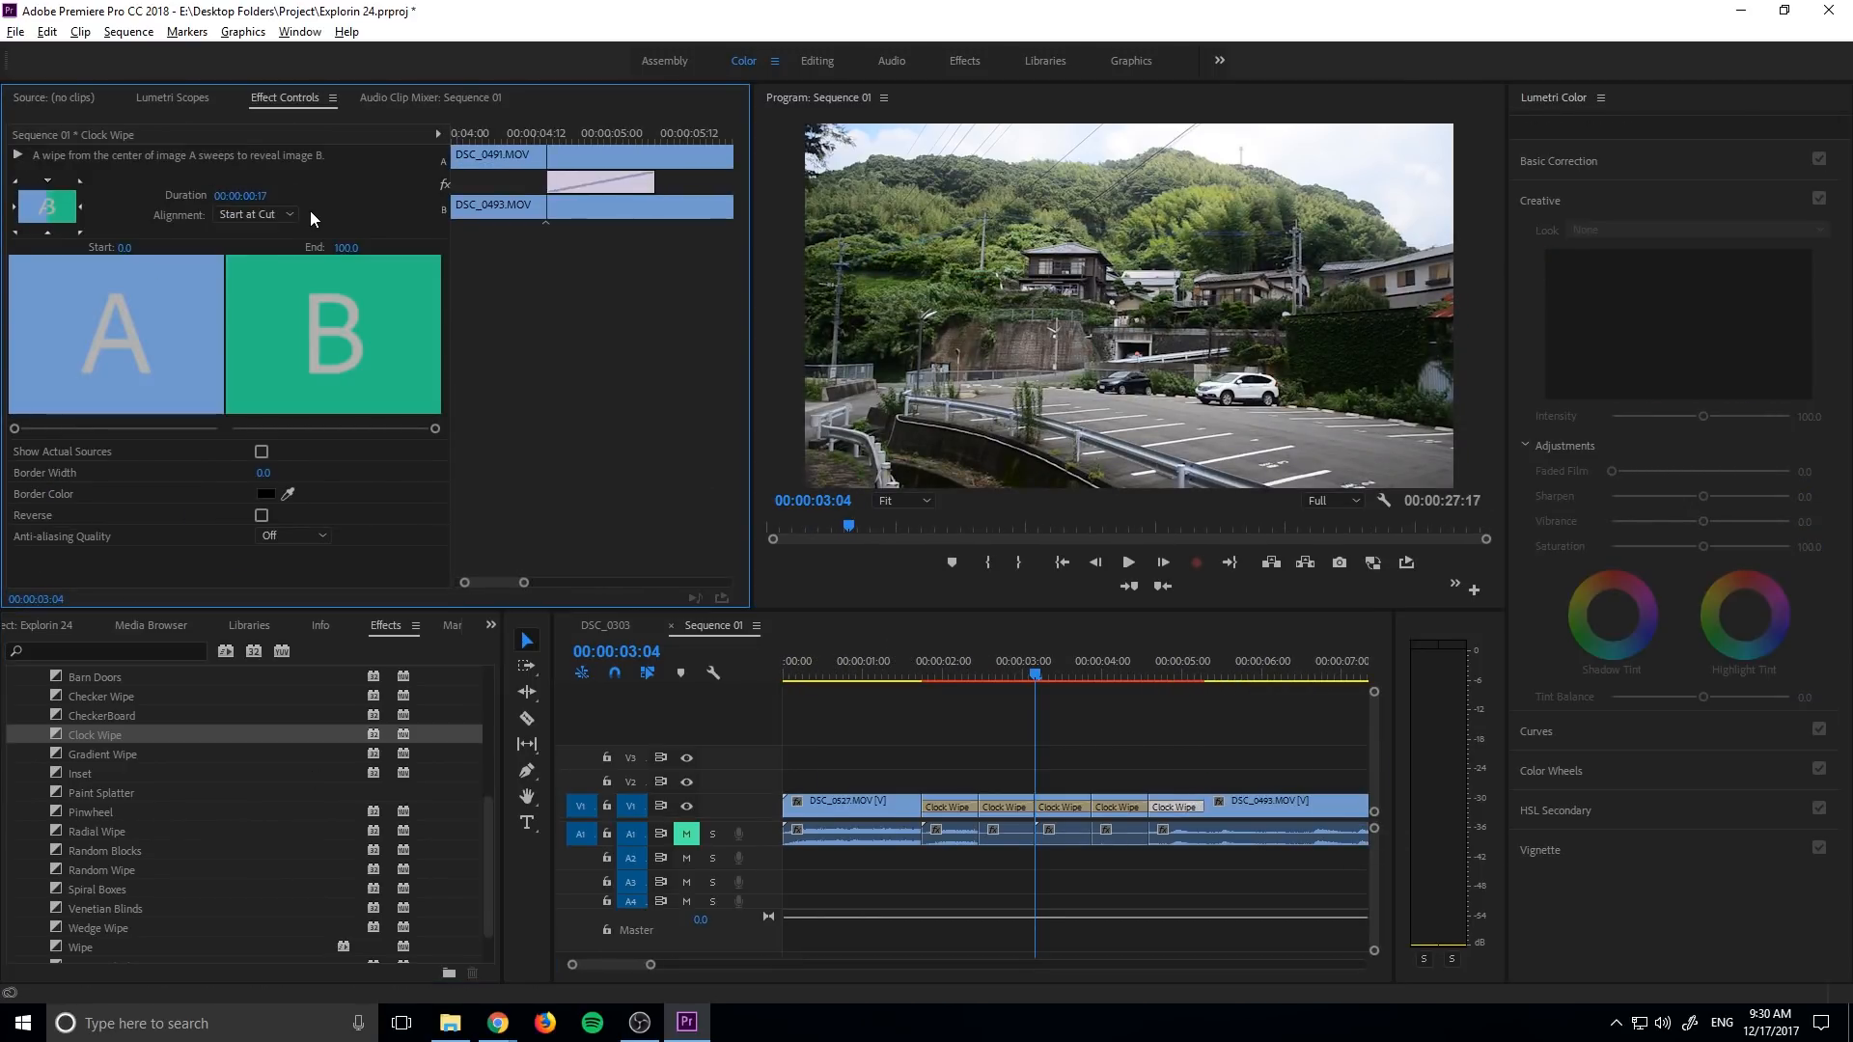
Preview the clock wipes out of the waterfall clip and toward DSC_0493
{"action": "left_click", "coordinate": [1016, 866]}
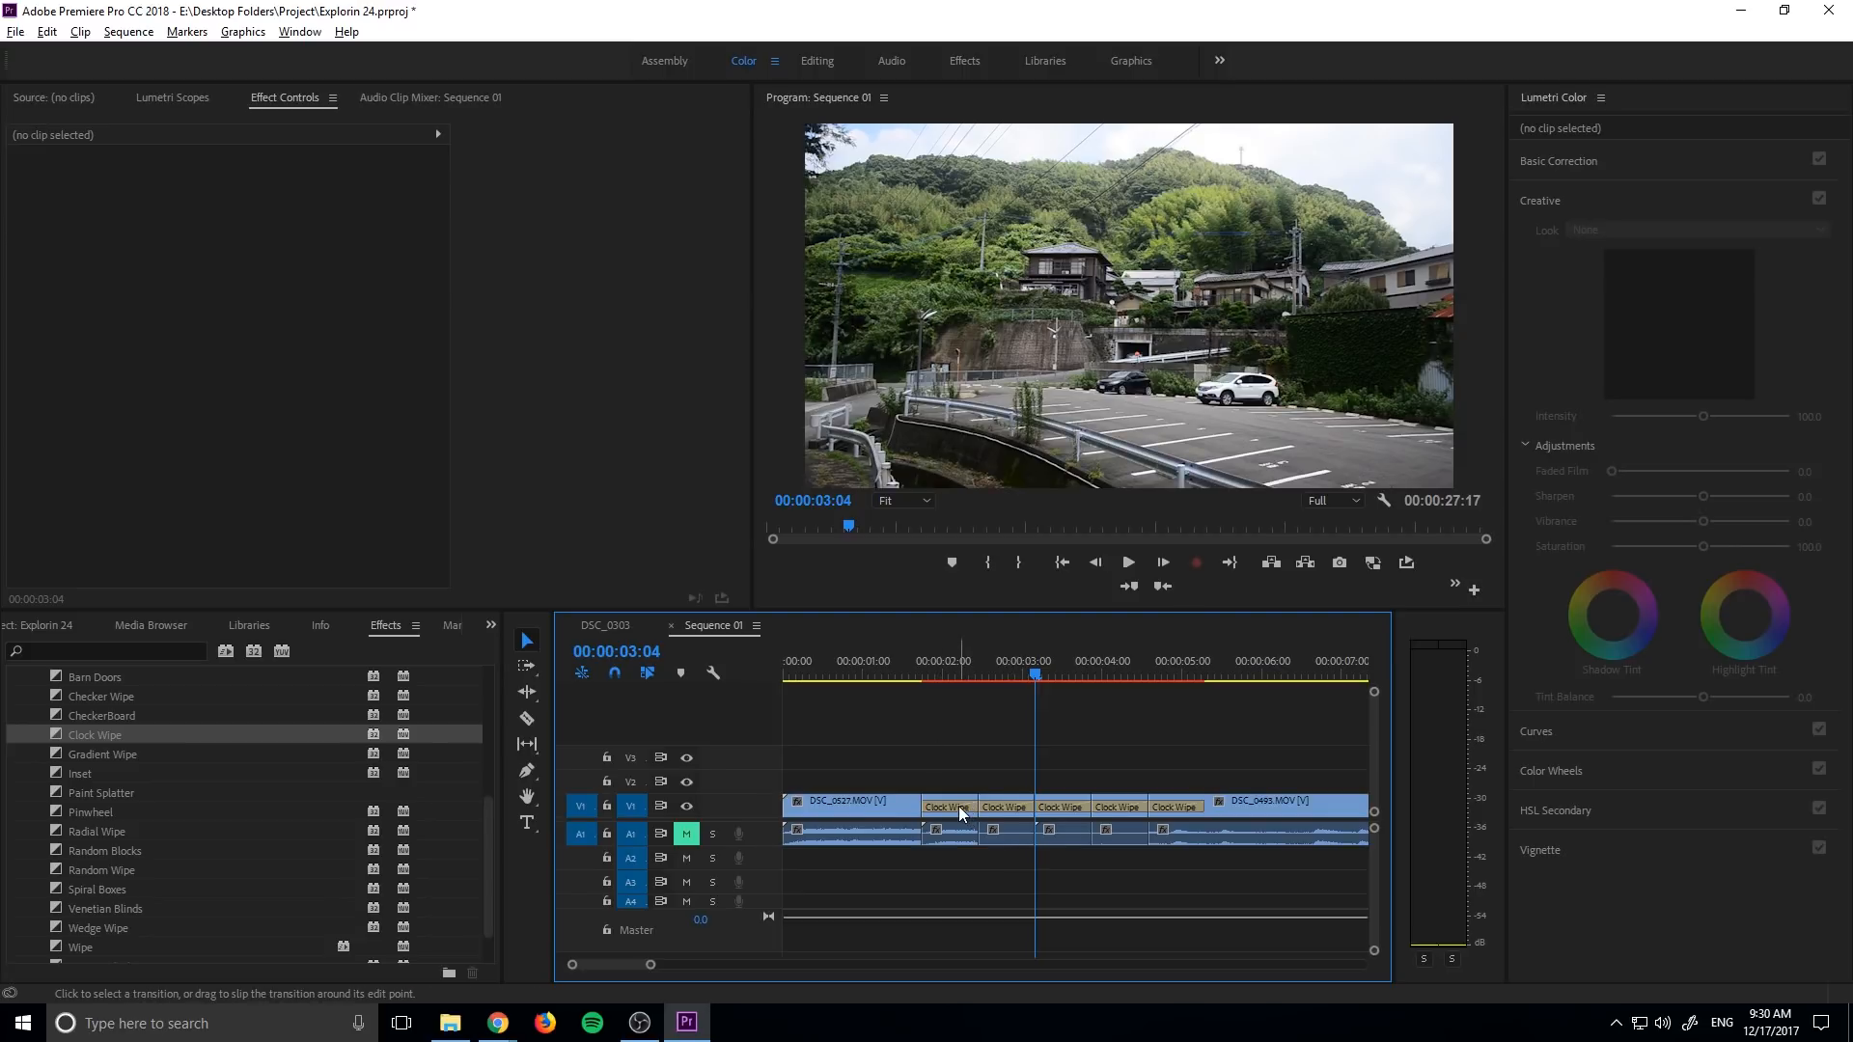
{"action": "left_click", "coordinate": [1004, 806]}
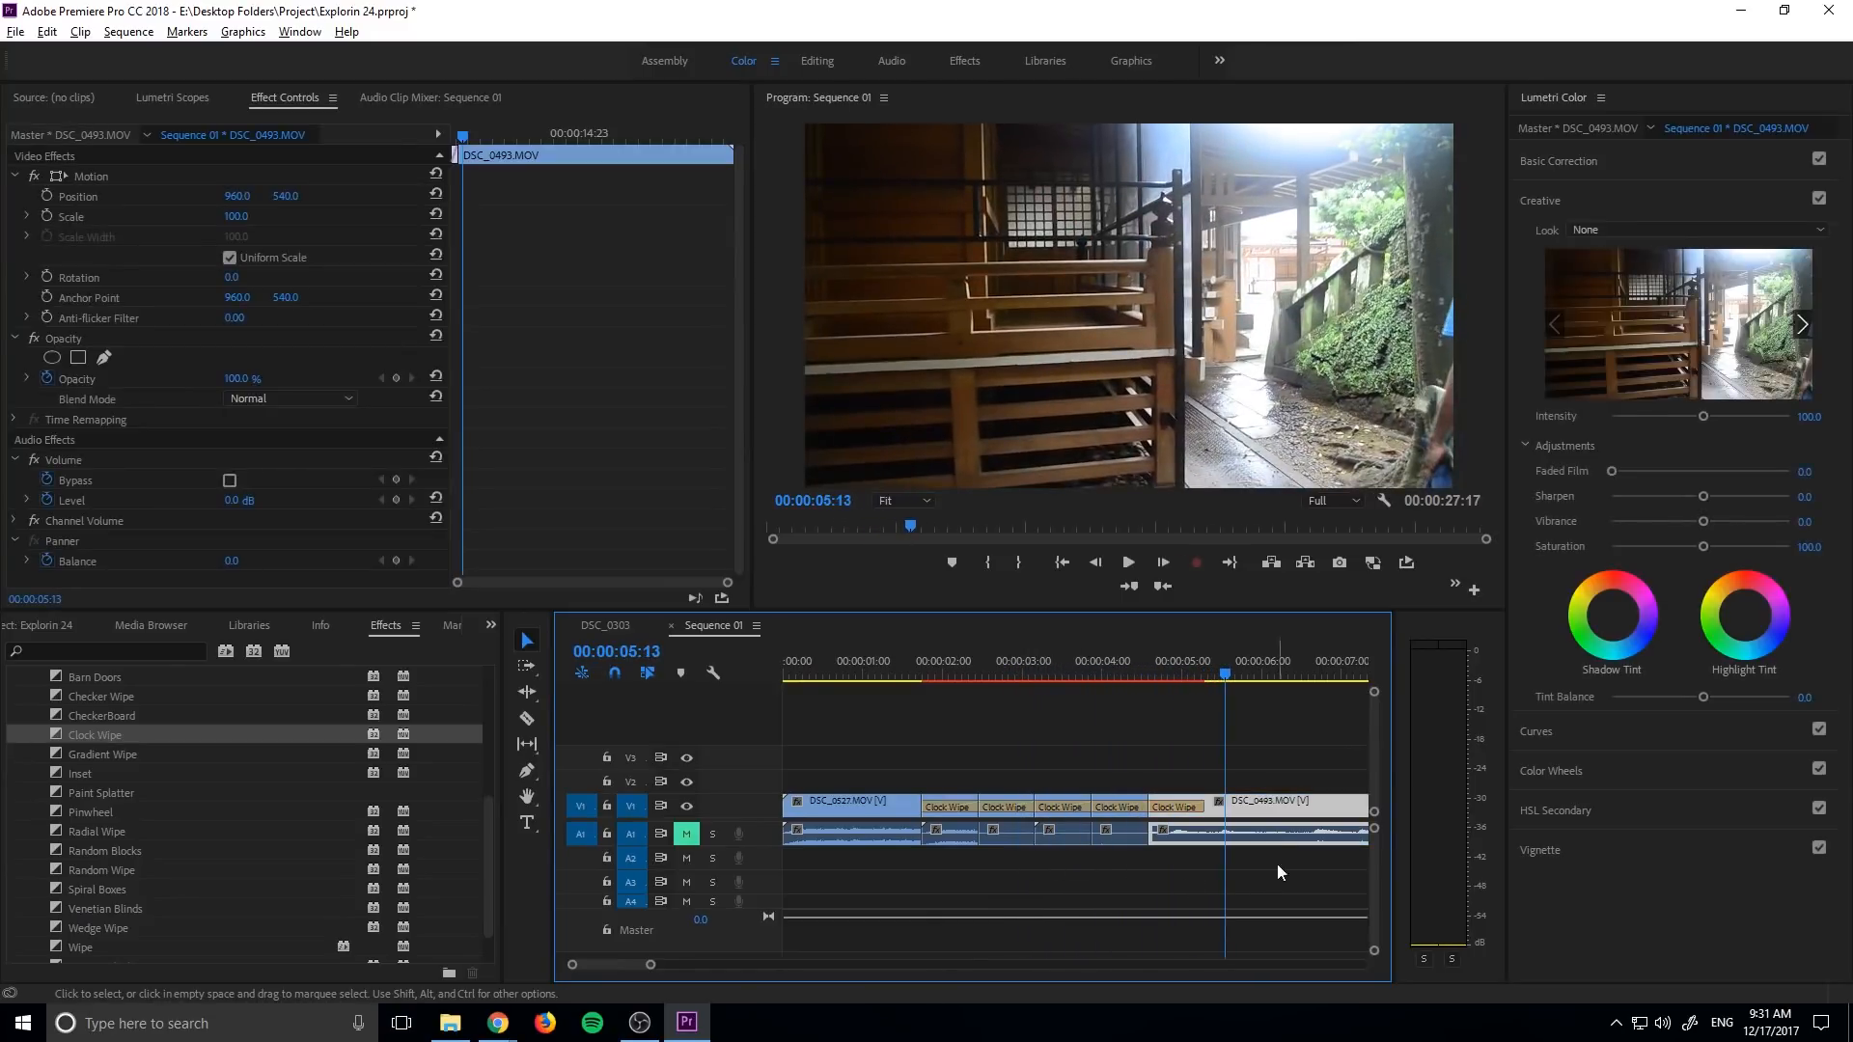
{"action": "mouse_move", "coordinate": [889, 795]}
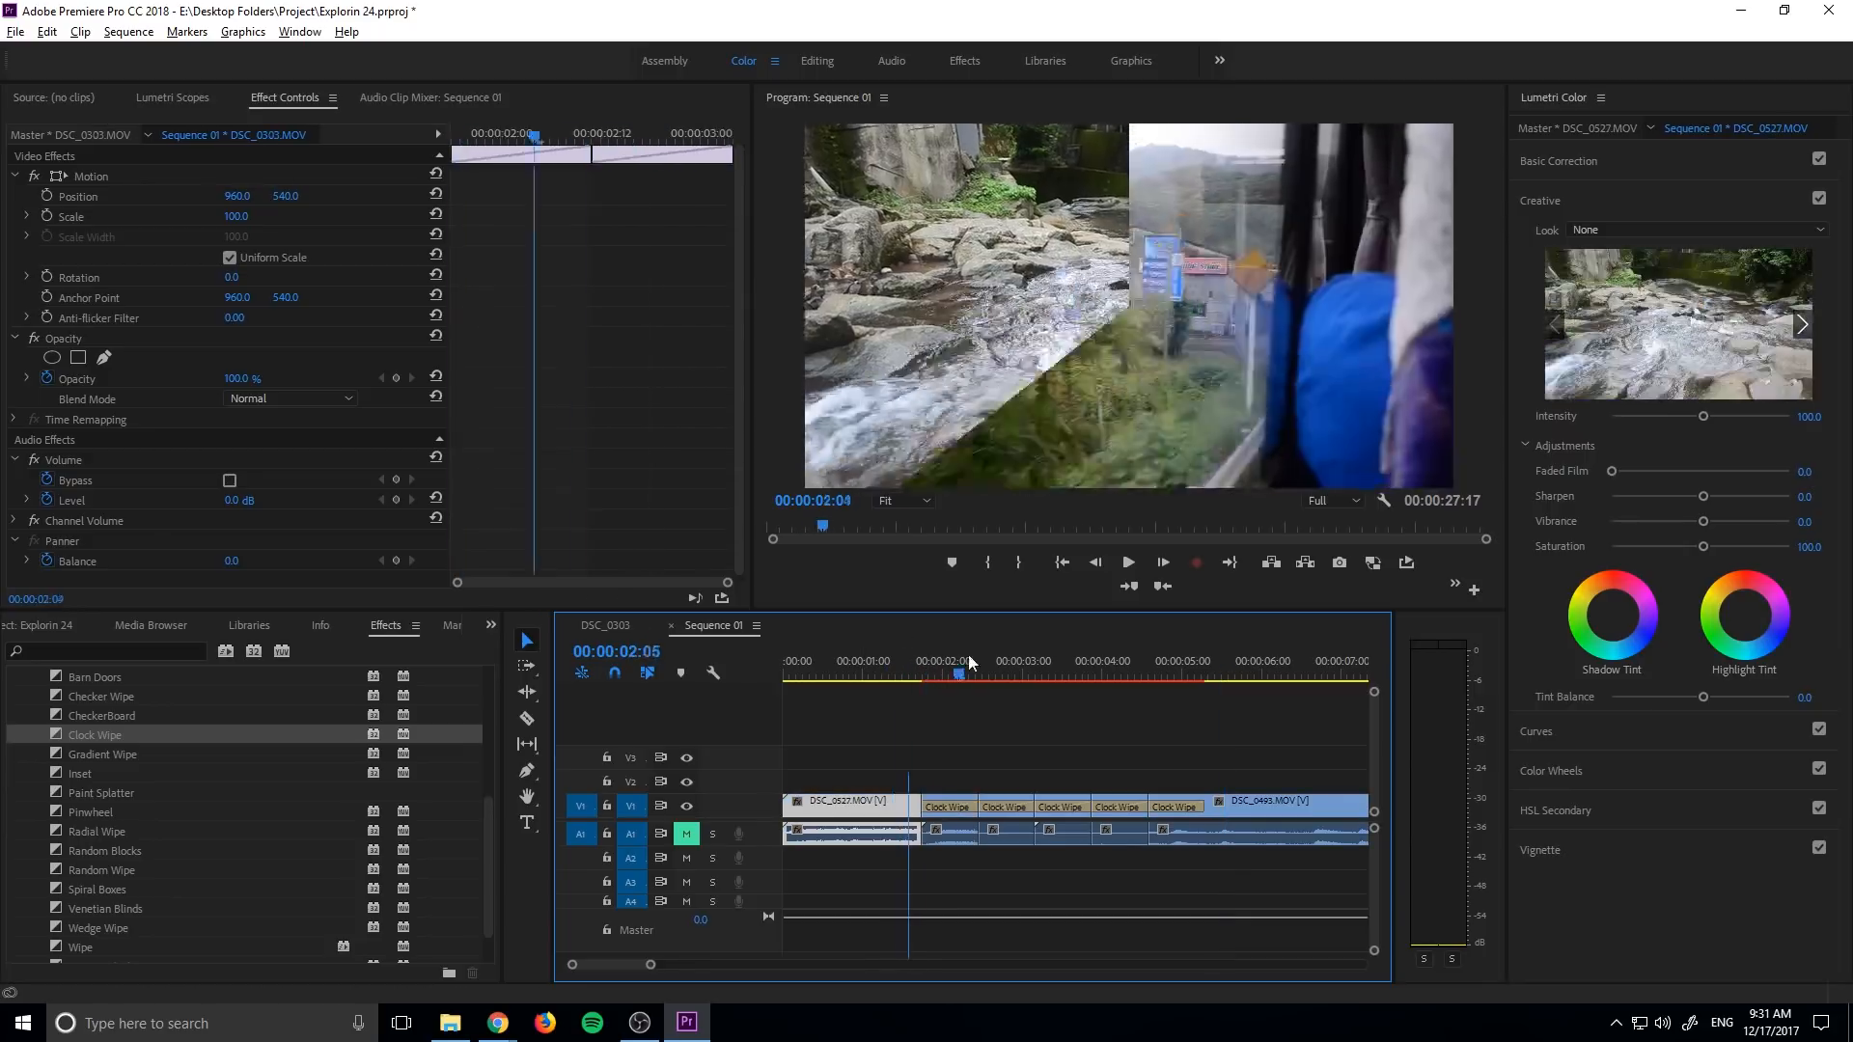
{"action": "left_click", "coordinate": [1211, 675]}
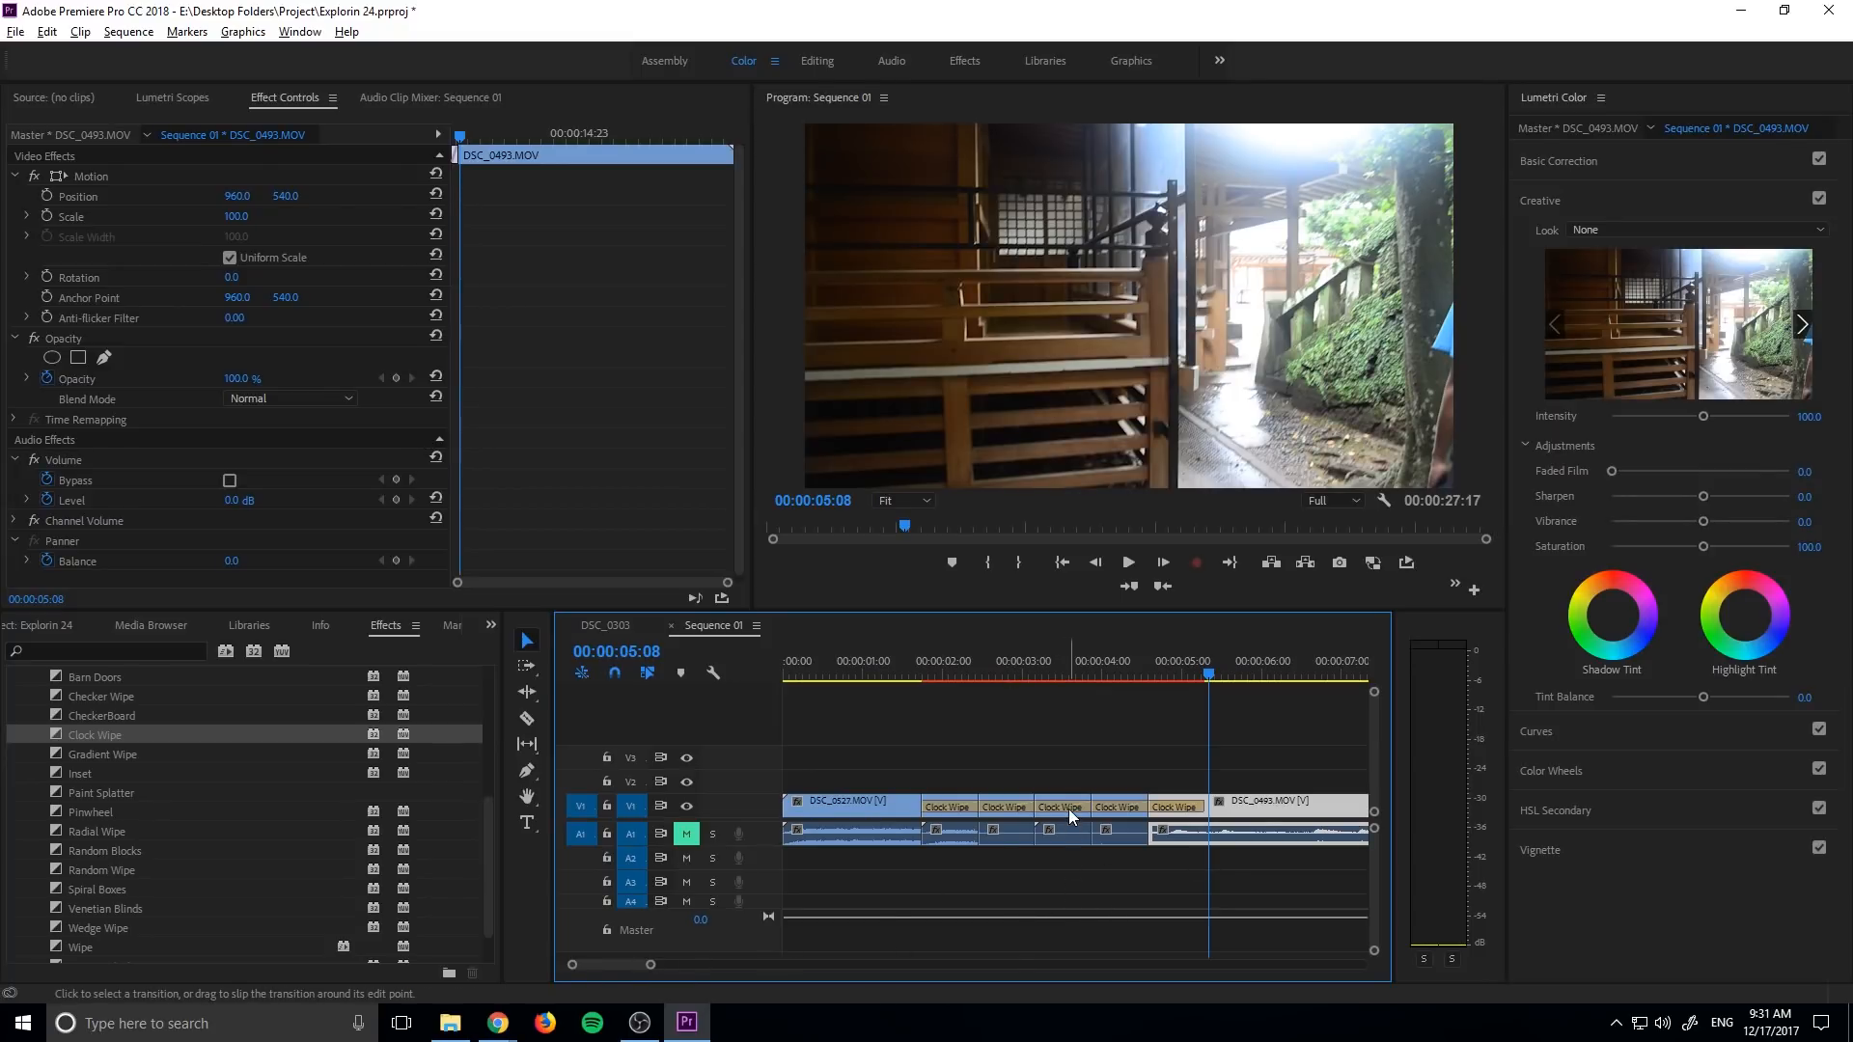
{"action": "left_click", "coordinate": [1059, 807]}
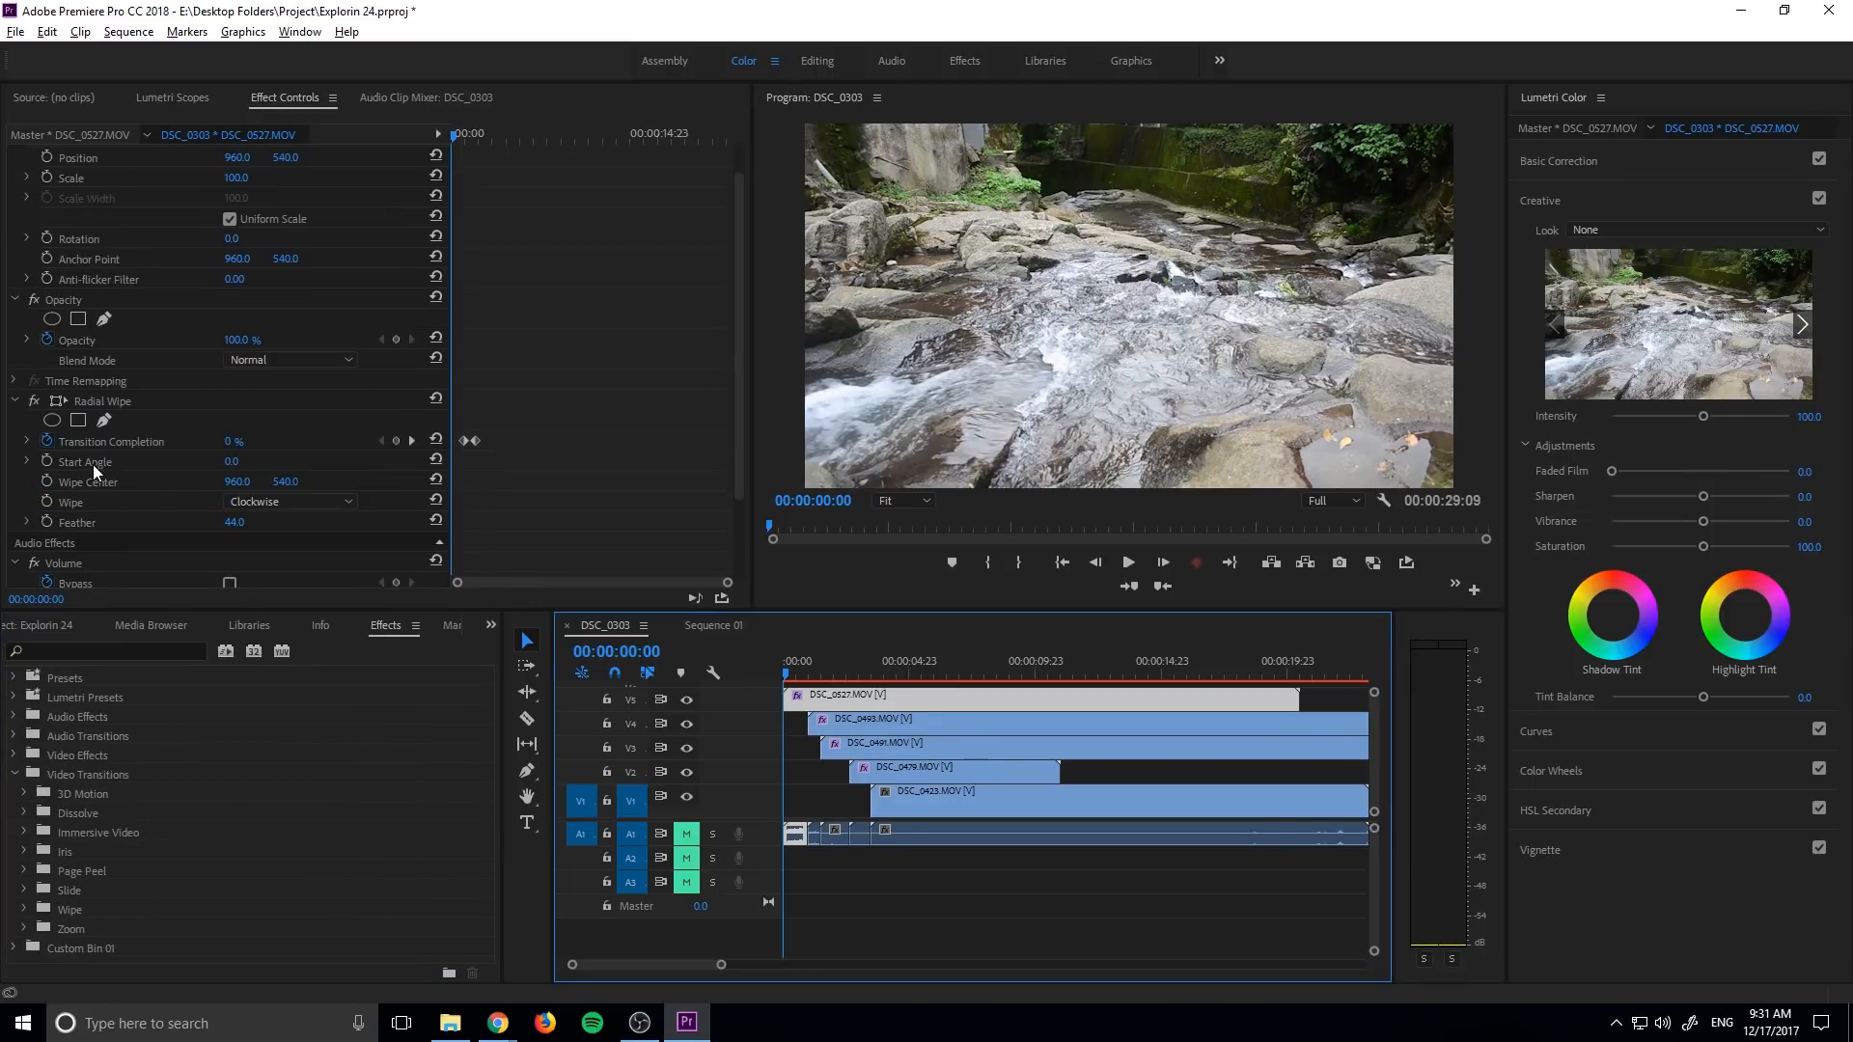
Keyframe DSC_0527's Radial Wipe Transition Completion from 0% to 100% in Effect Controls
{"action": "left_click", "coordinate": [101, 400]}
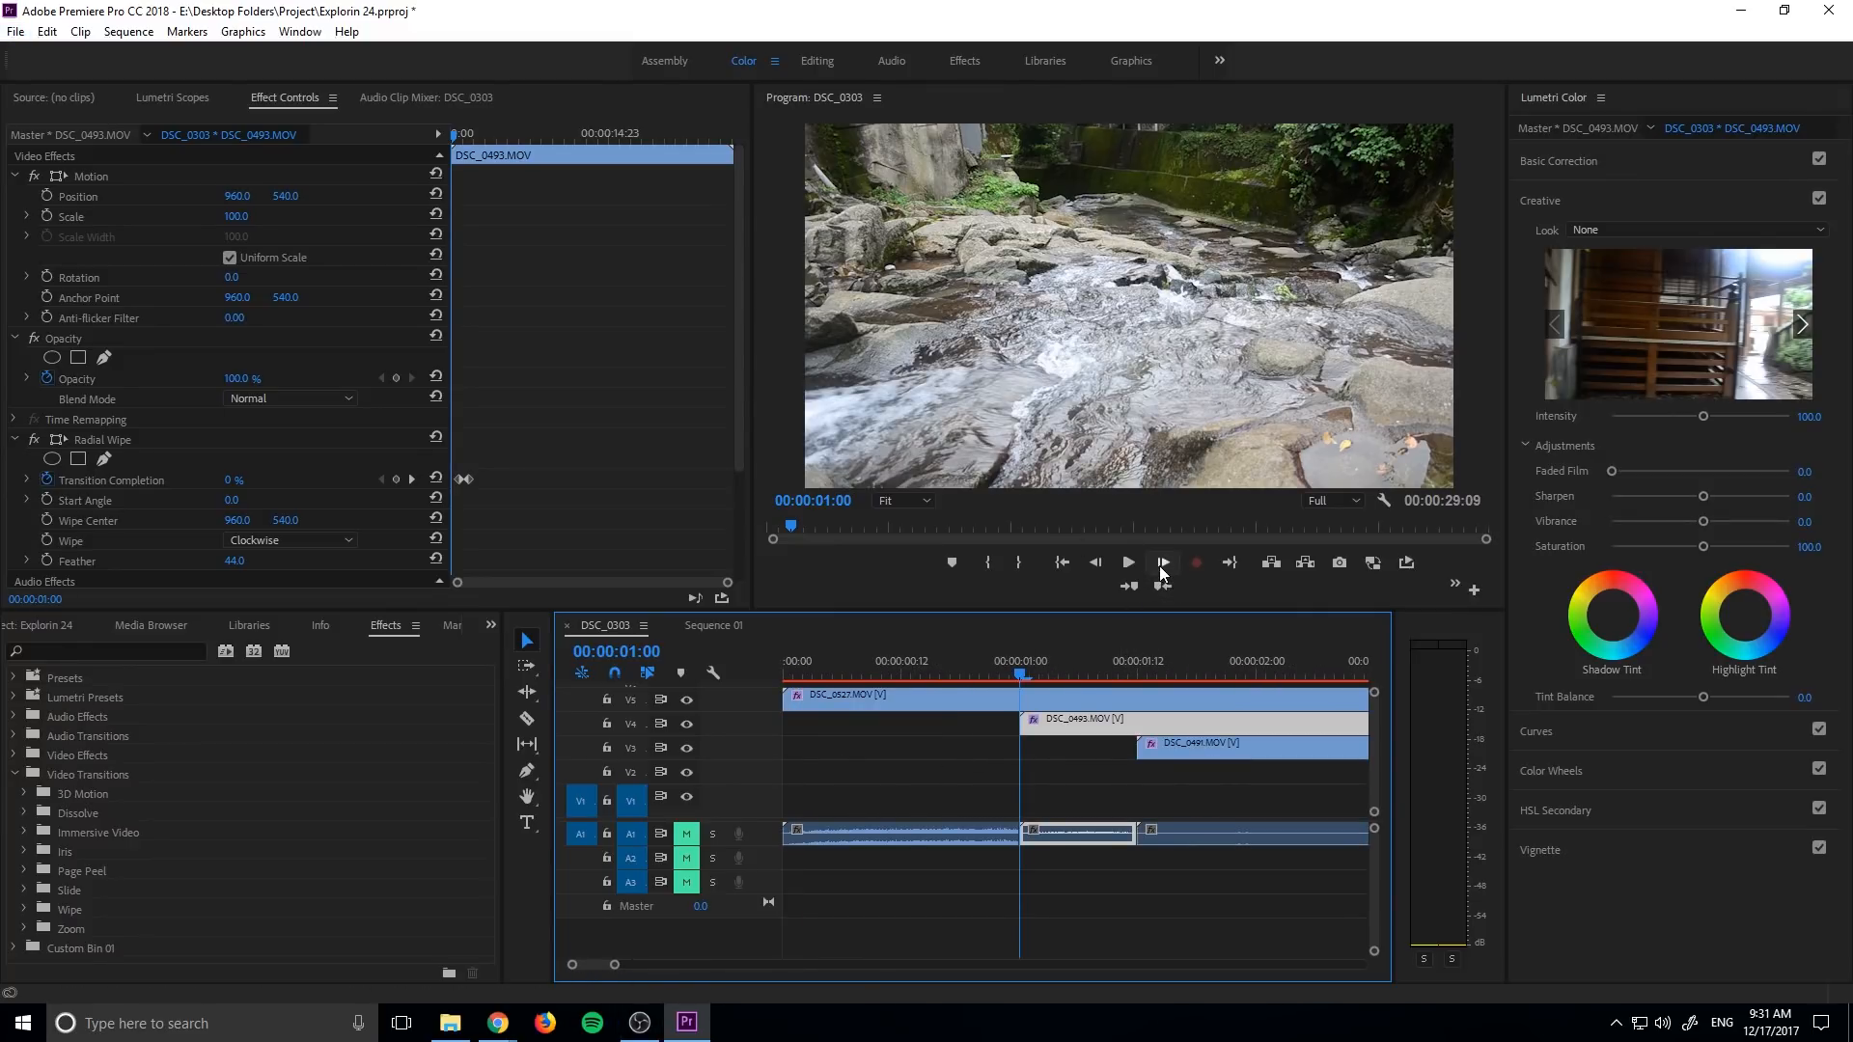
{"action": "mouse_move", "coordinate": [1160, 564]}
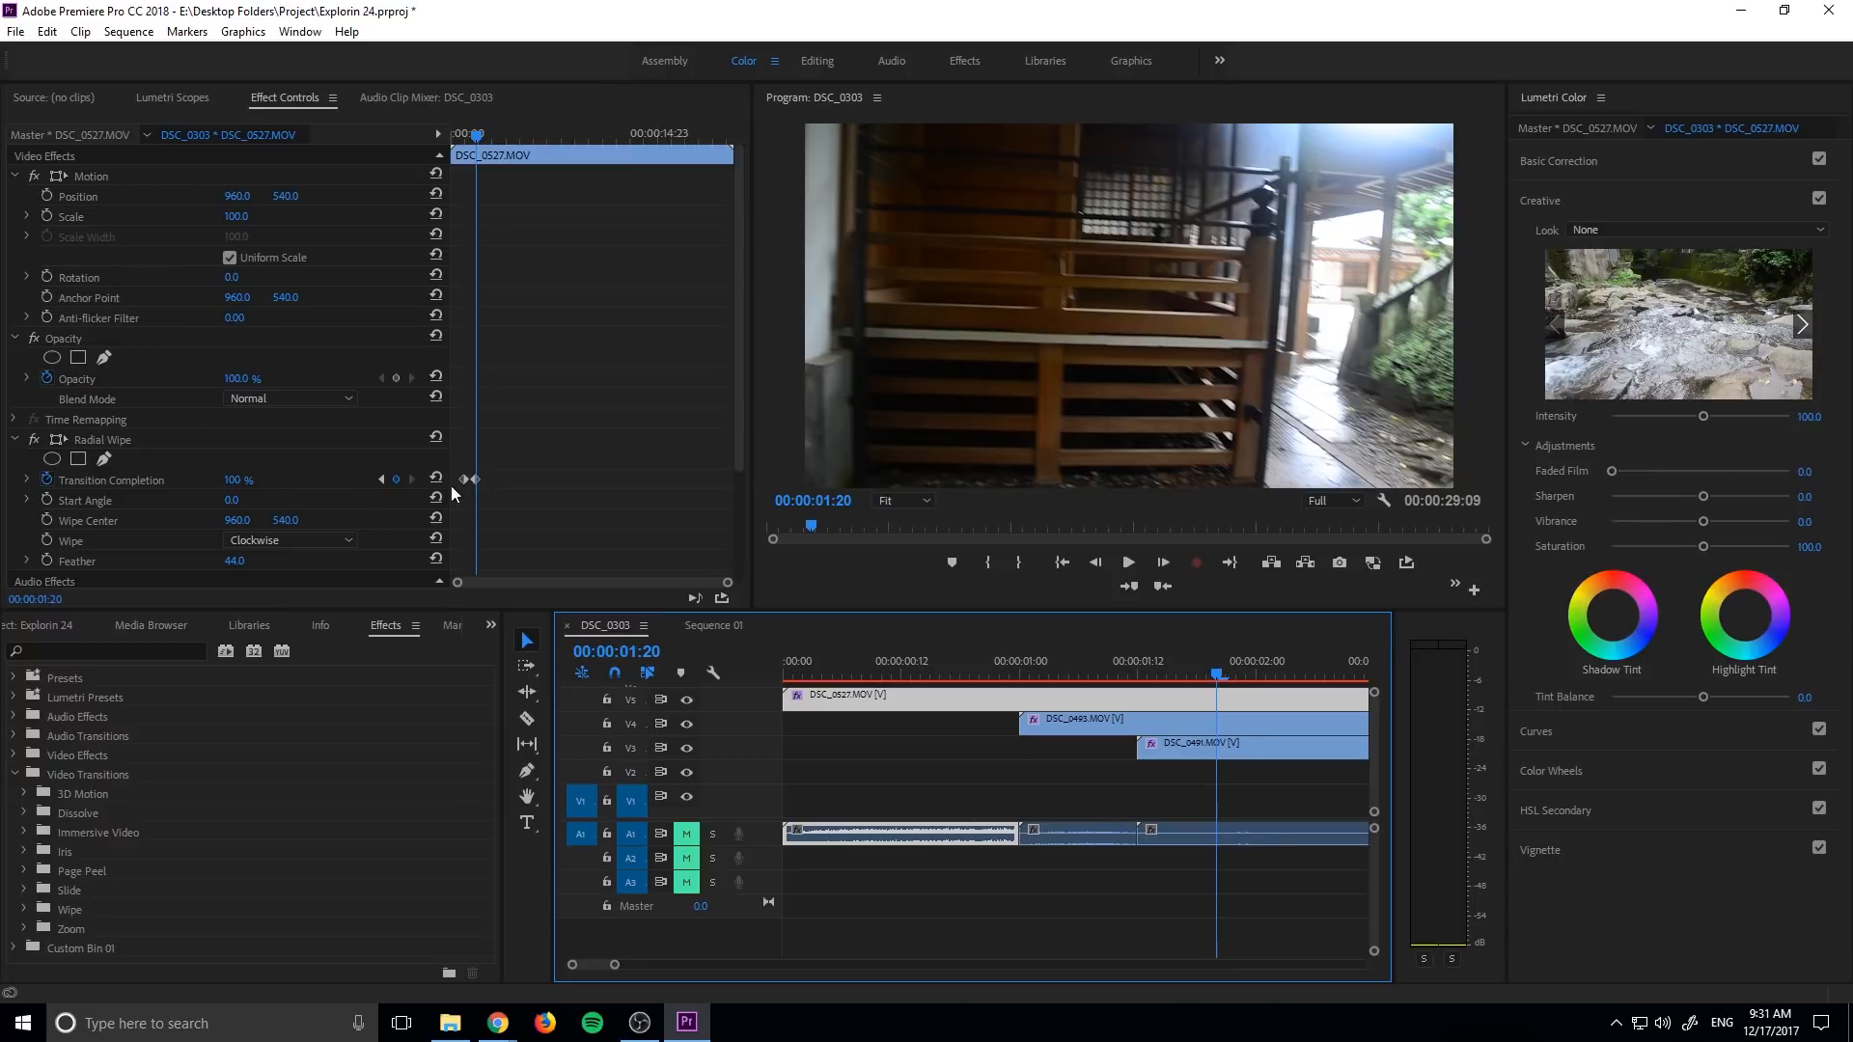
{"action": "mouse_move", "coordinate": [447, 549]}
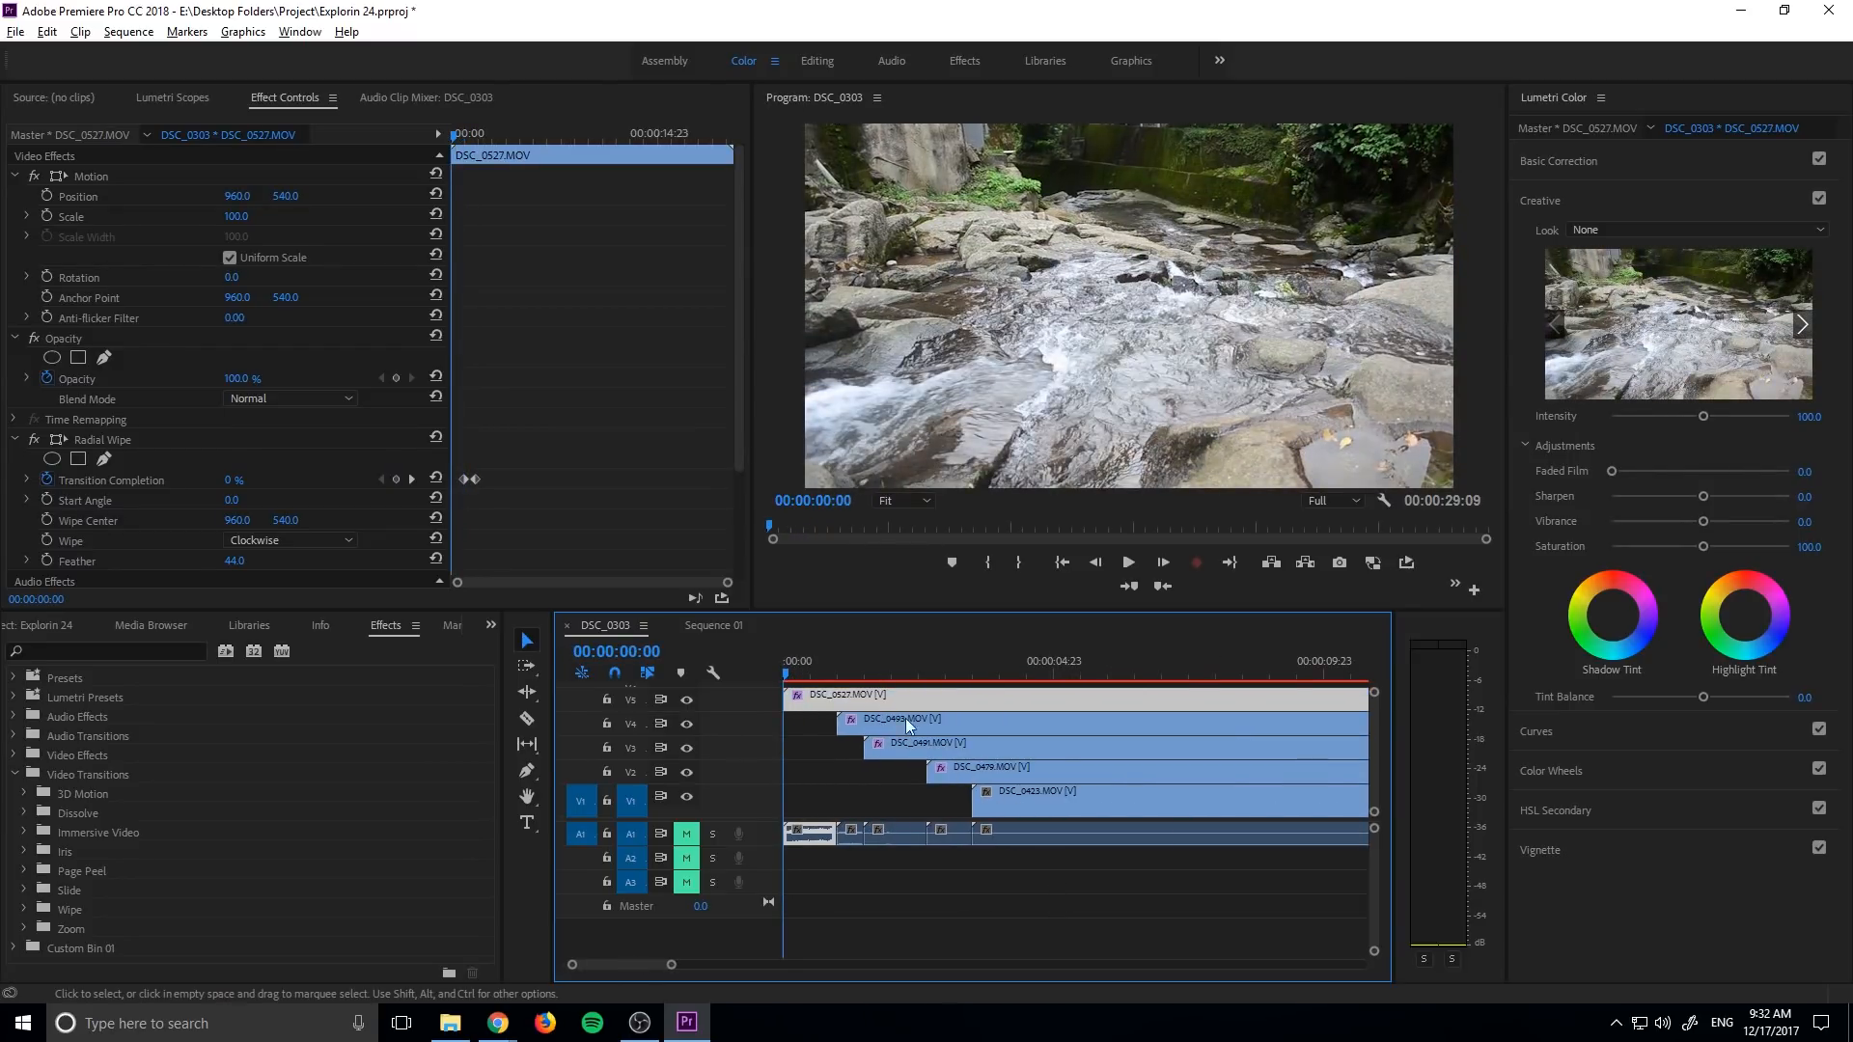
Preview the stacked wipes, then set DSC_0527's Radial Wipe Start Angle to 90° and Feather to 14
{"action": "left_click", "coordinate": [1125, 563]}
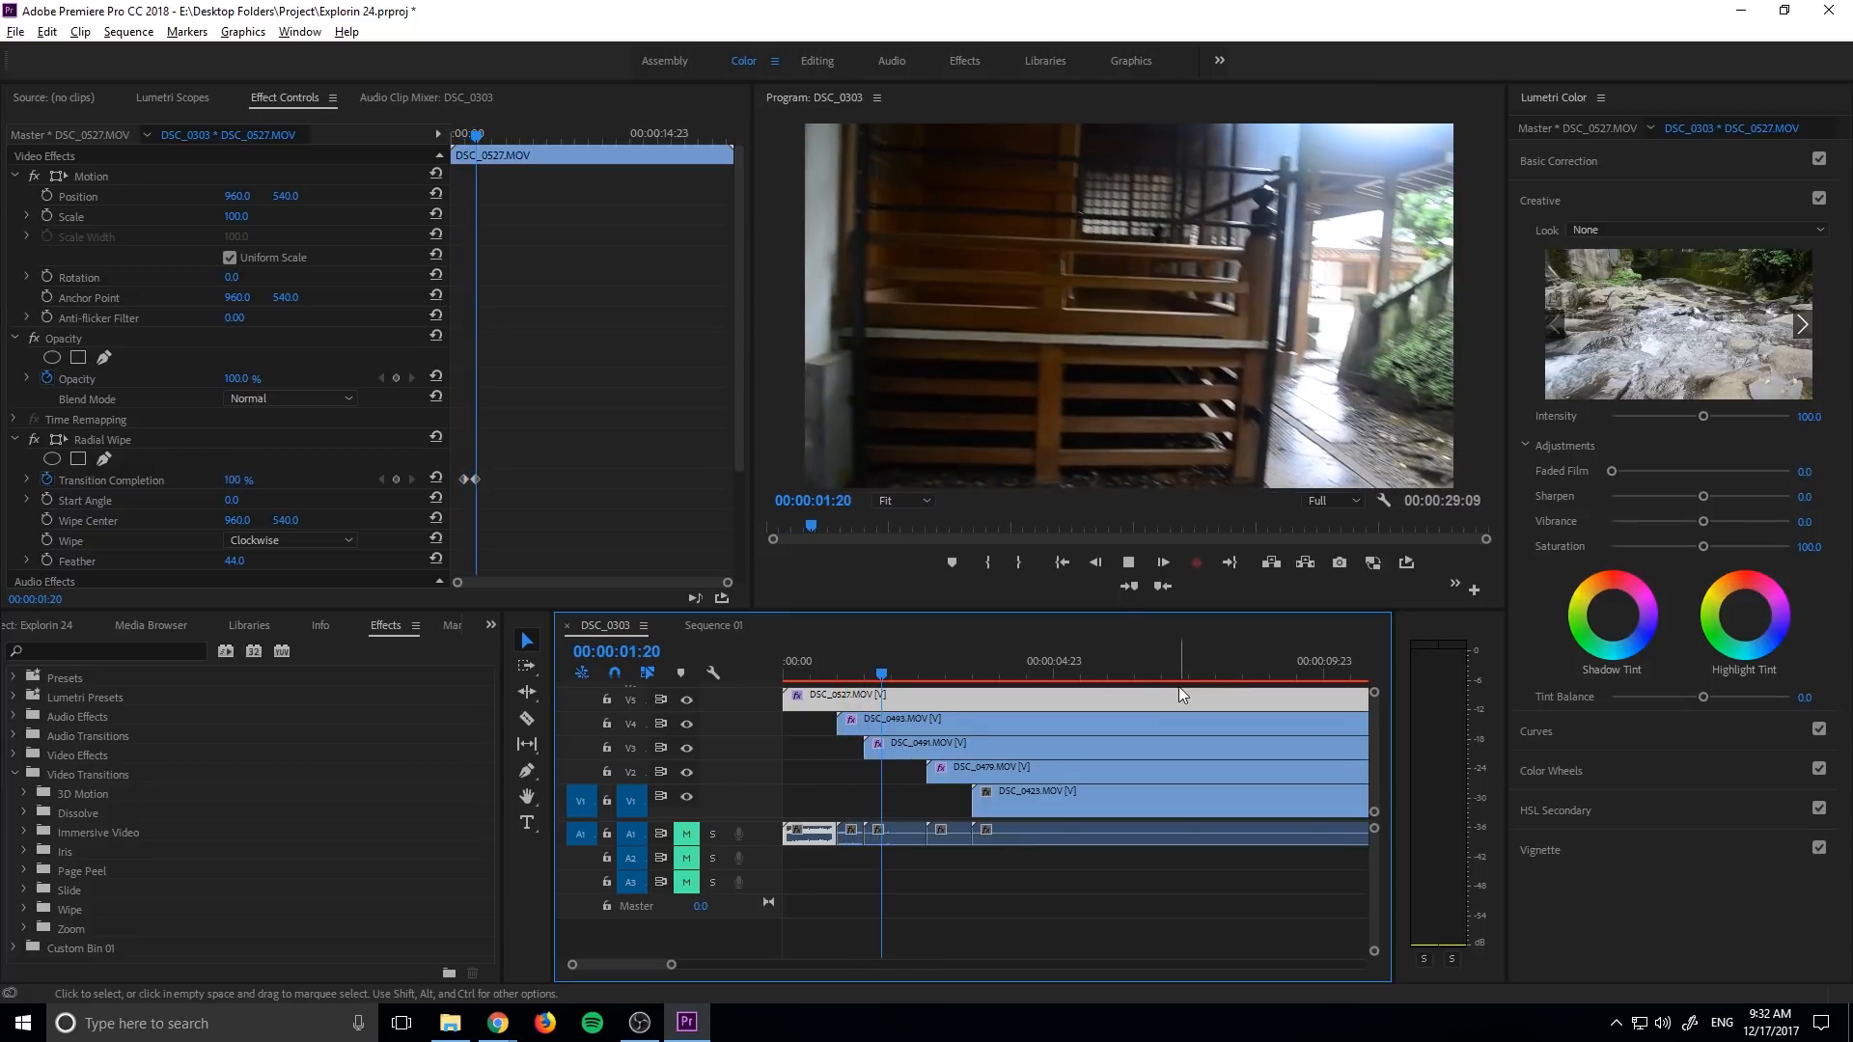
{"action": "left_click", "coordinate": [1022, 674]}
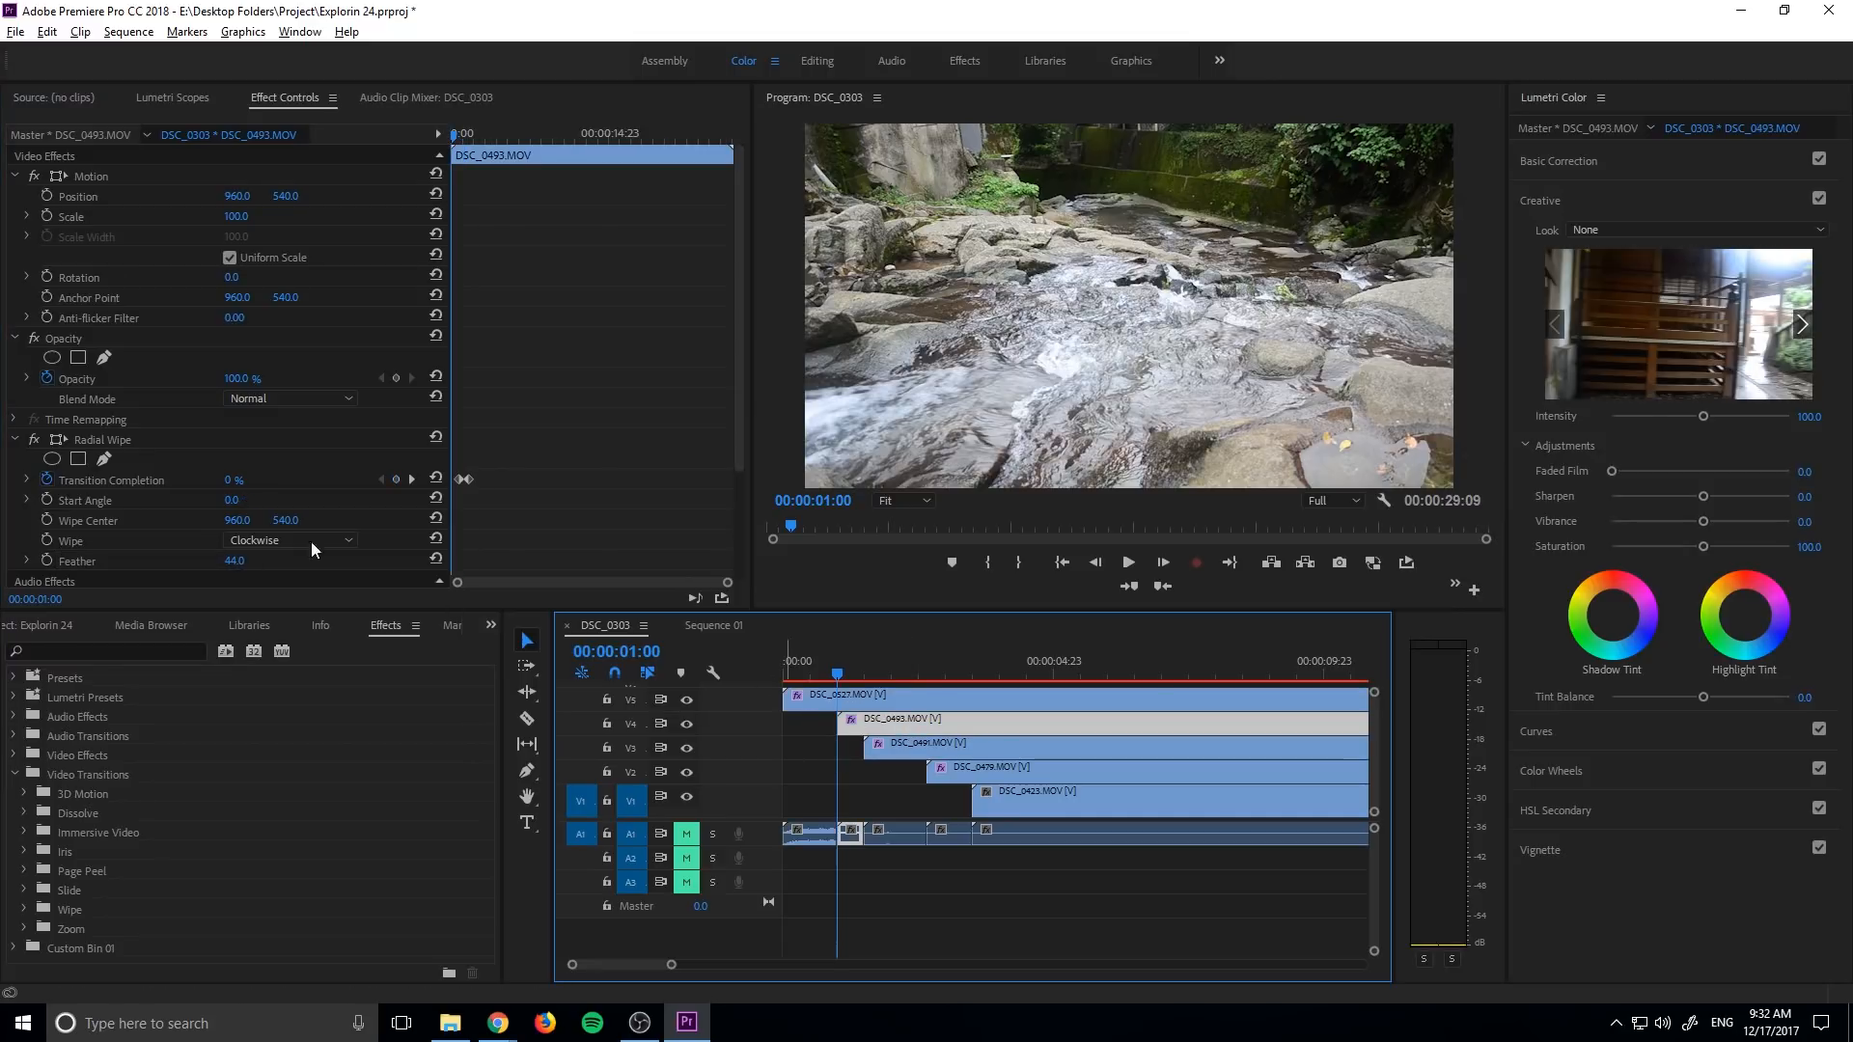
{"action": "left_click_drag", "start_coordinate": [237, 500], "coordinate": [254, 500]}
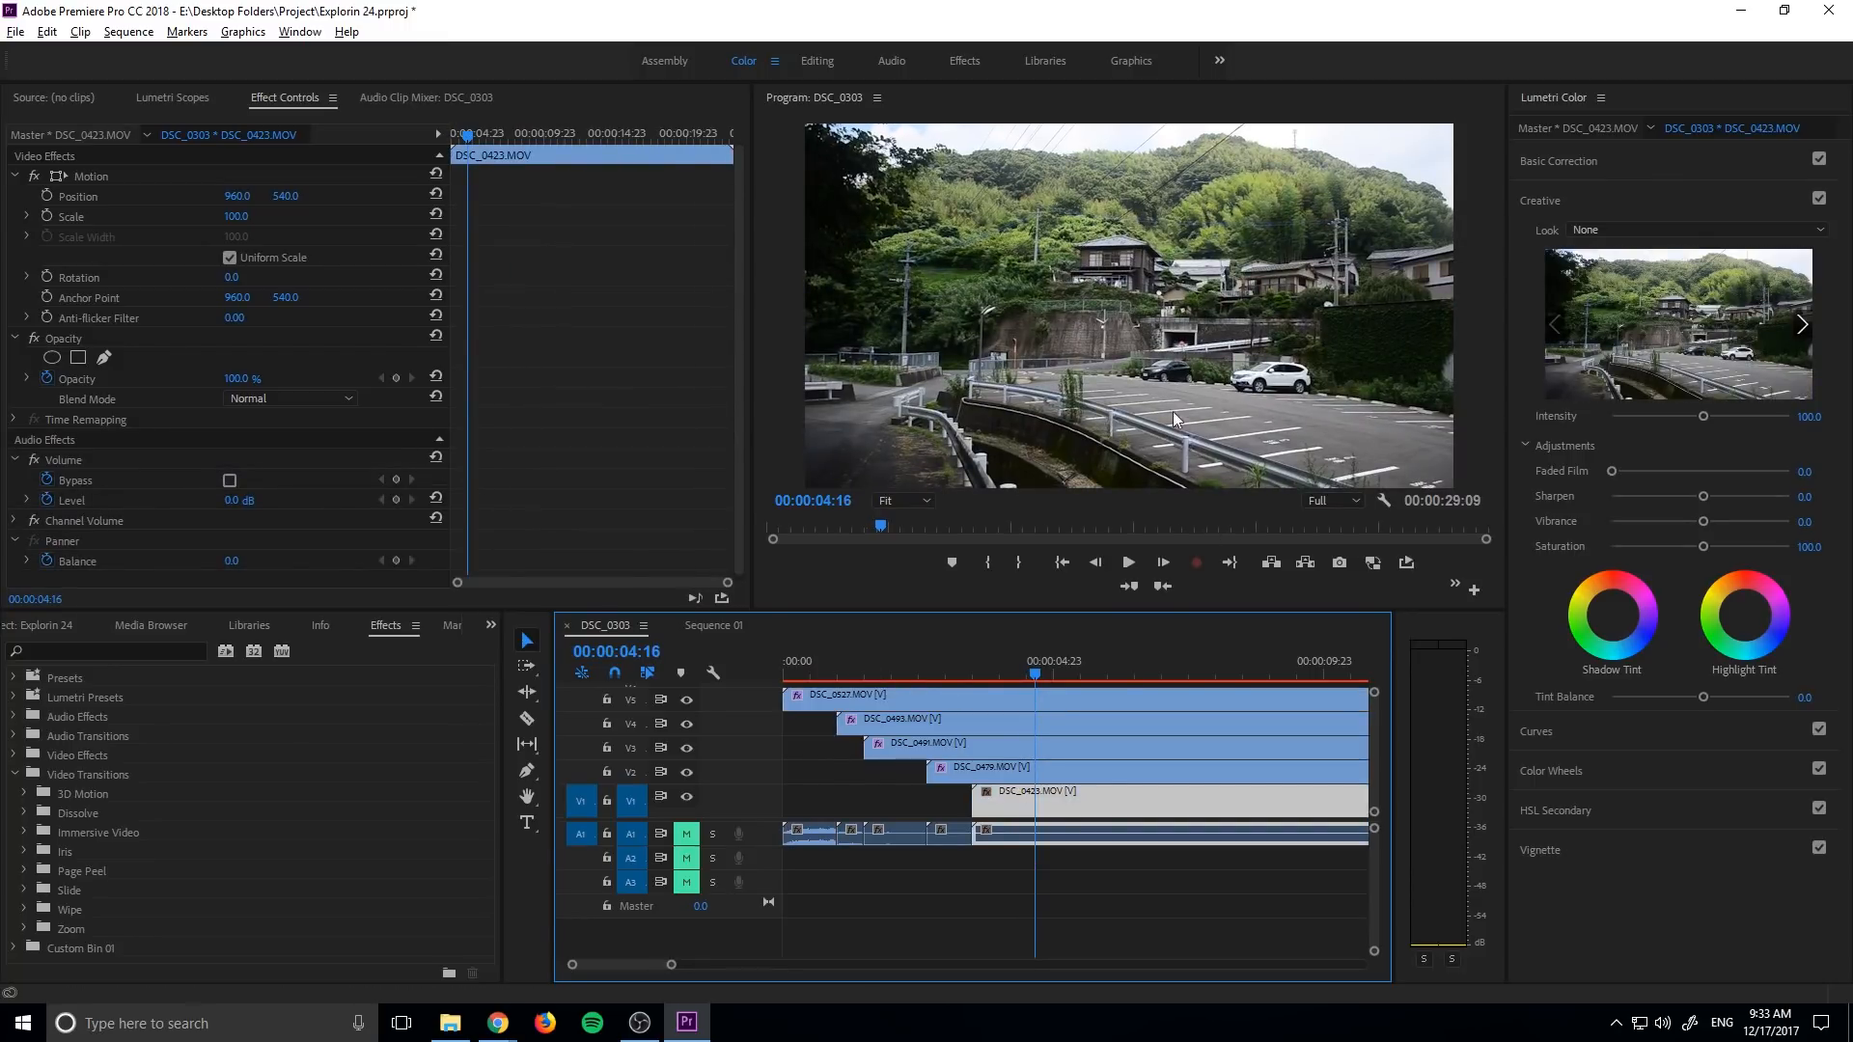
{"action": "mouse_move", "coordinate": [1196, 485]}
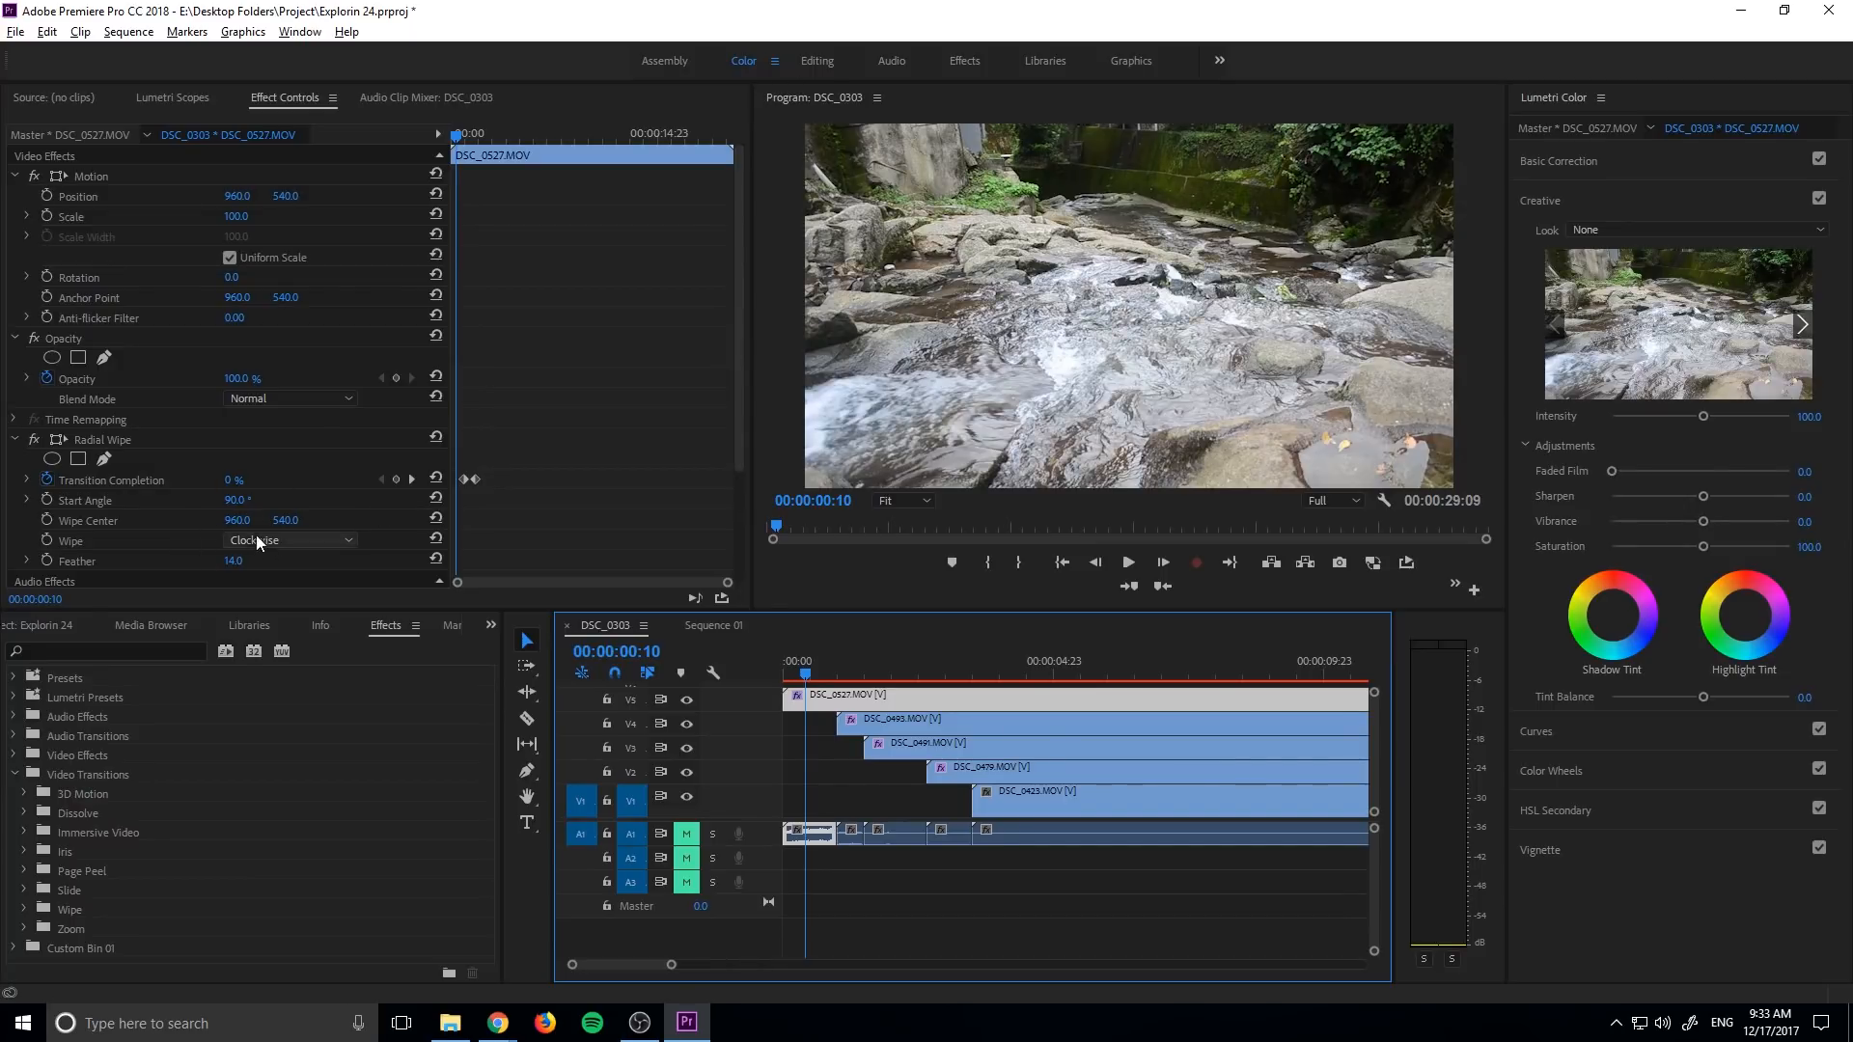
{"action": "left_click", "coordinate": [290, 541]}
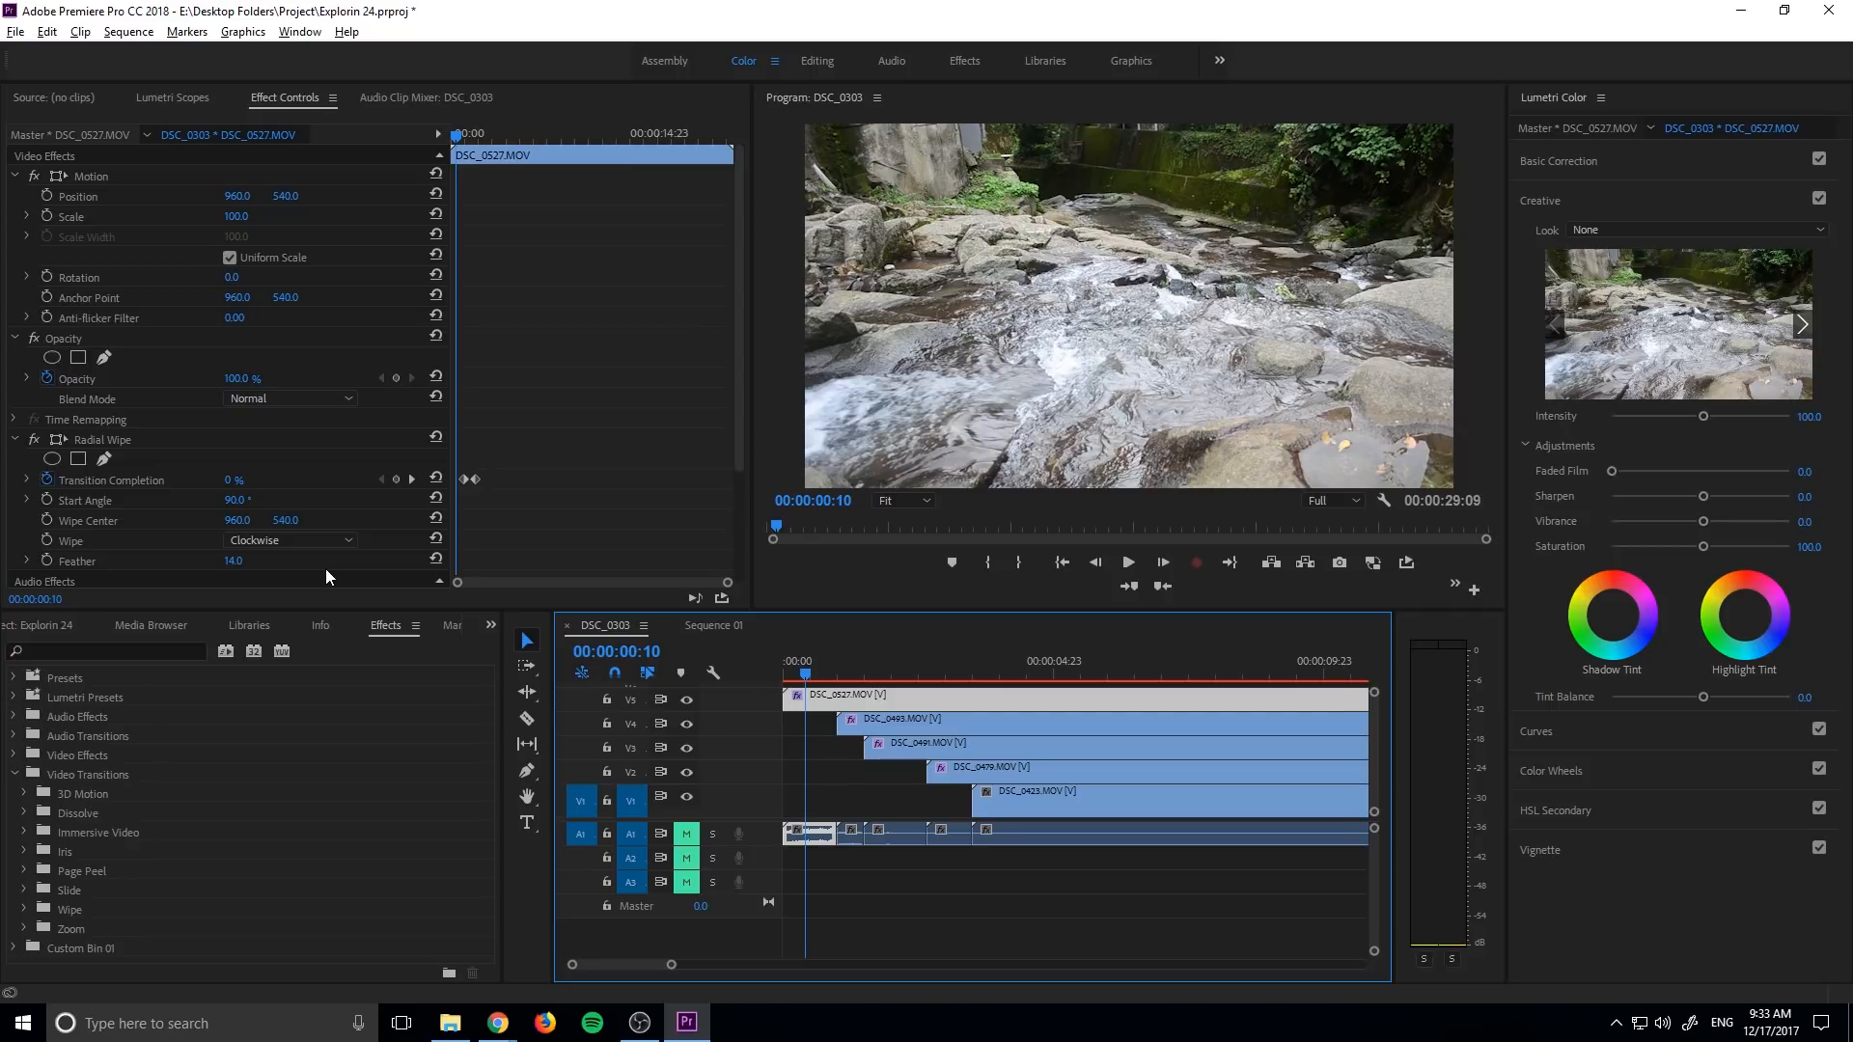